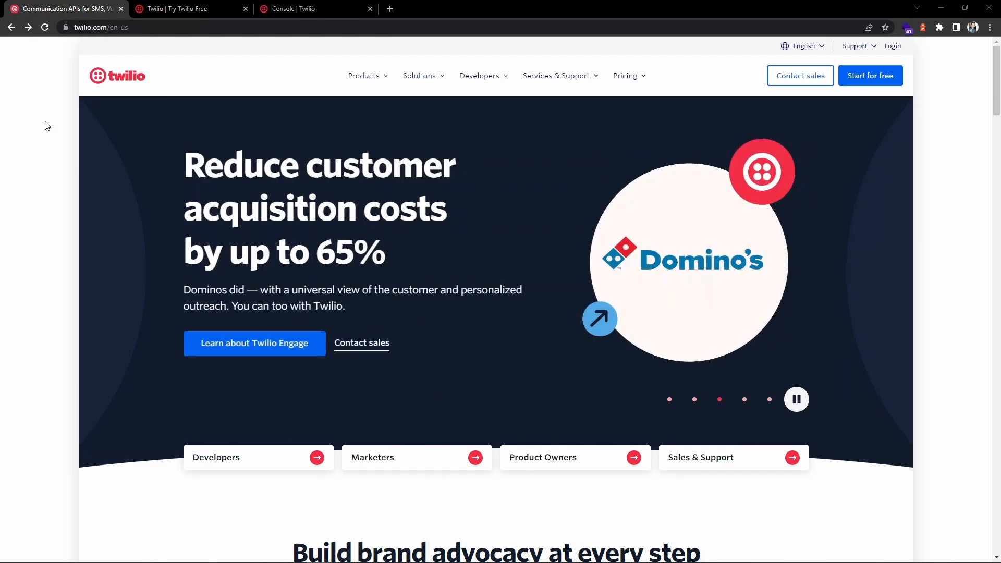
pyautogui.moveTo(366, 75)
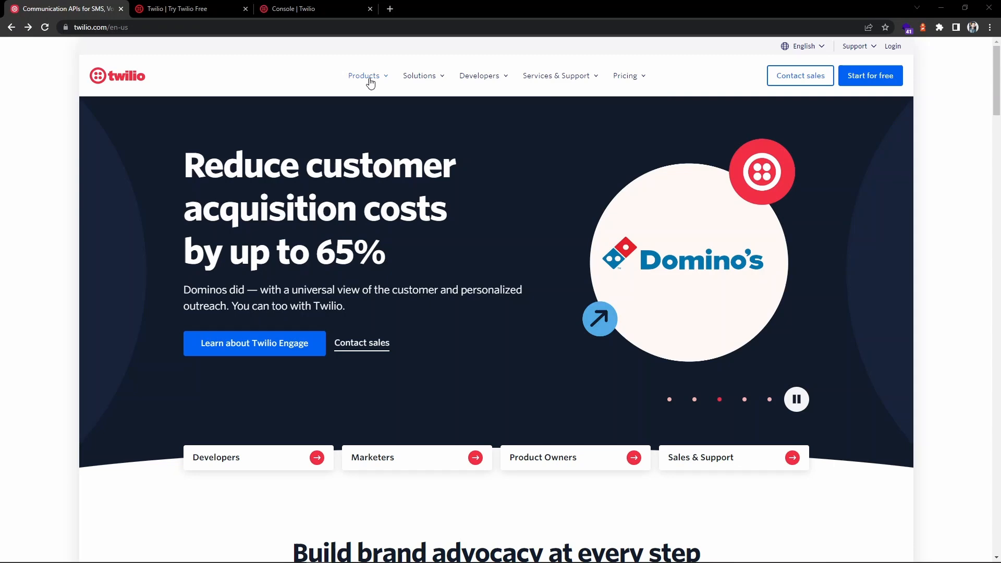
# - Show the Twilio Products menu with Messaging, Voice and Phone Numbers offerings
pyautogui.click(364, 75)
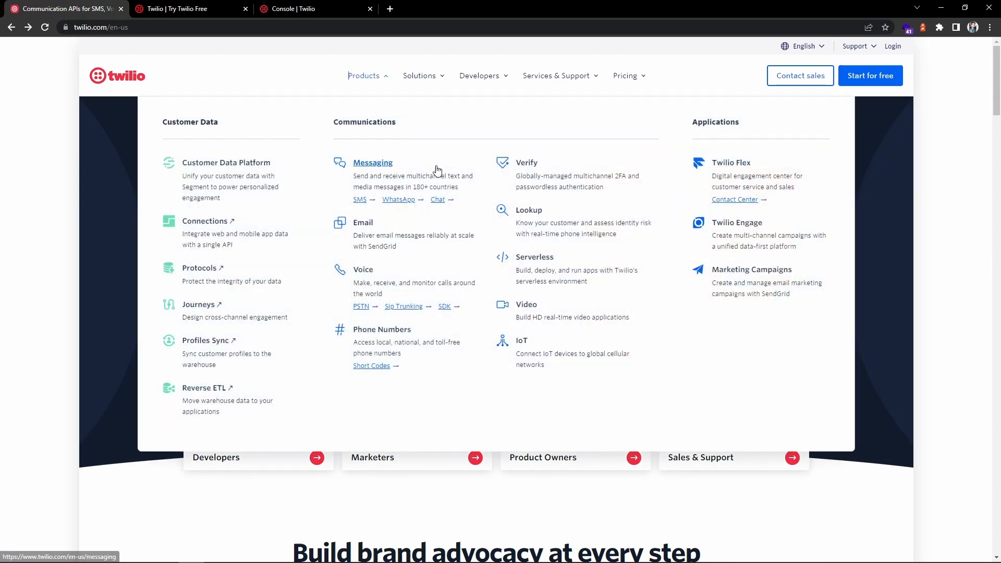
pyautogui.moveTo(440, 159)
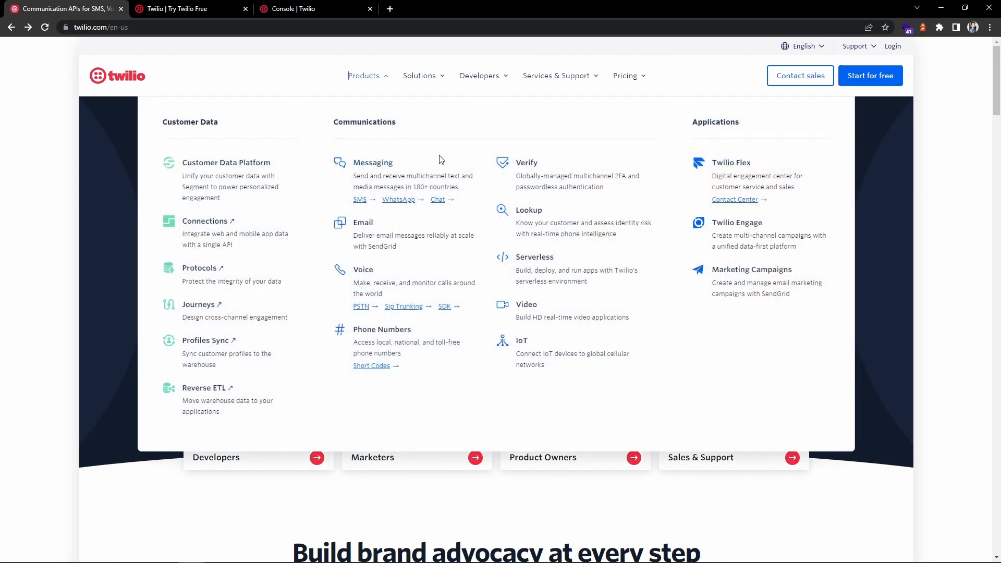
pyautogui.moveTo(372, 163)
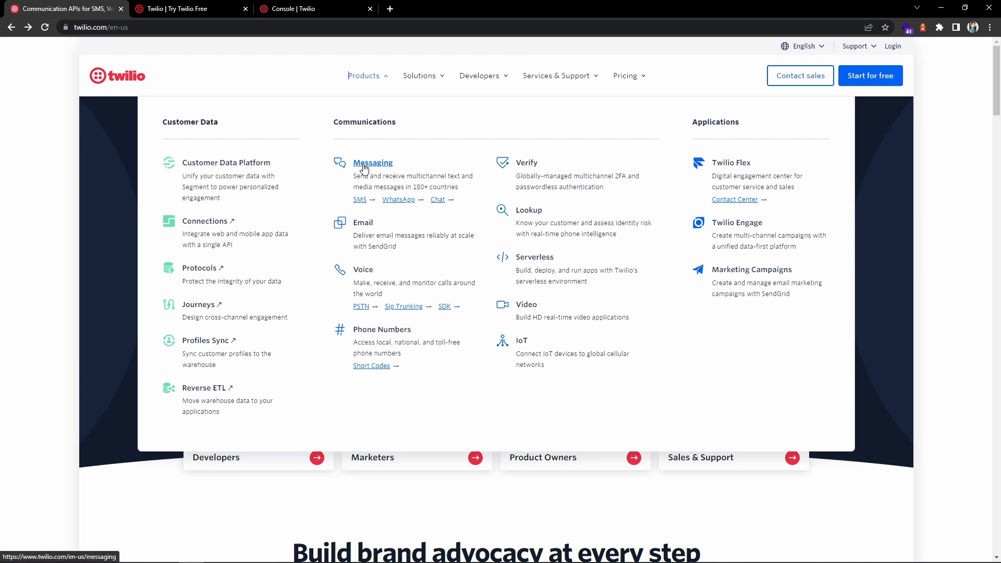
pyautogui.moveTo(440, 213)
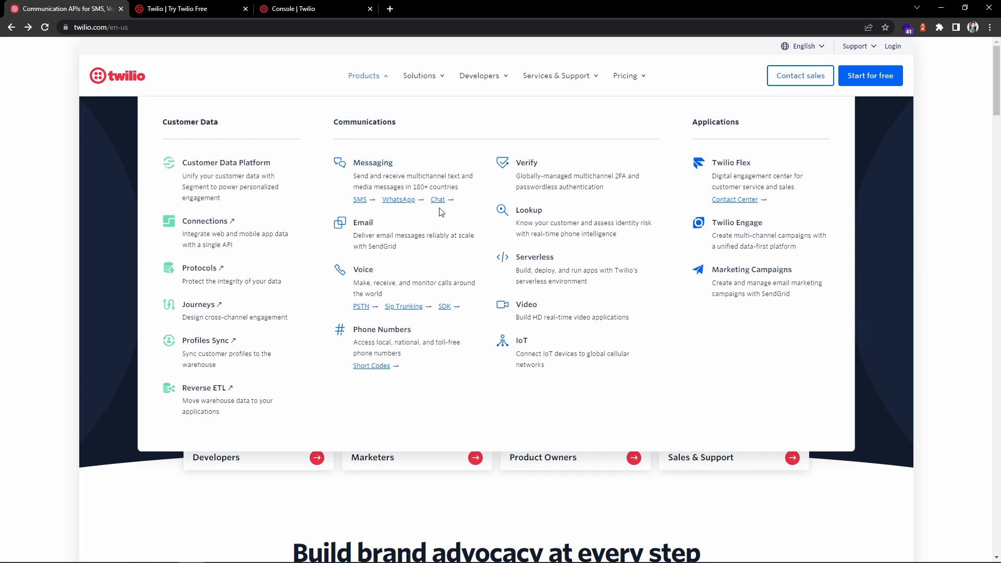
pyautogui.moveTo(357, 210)
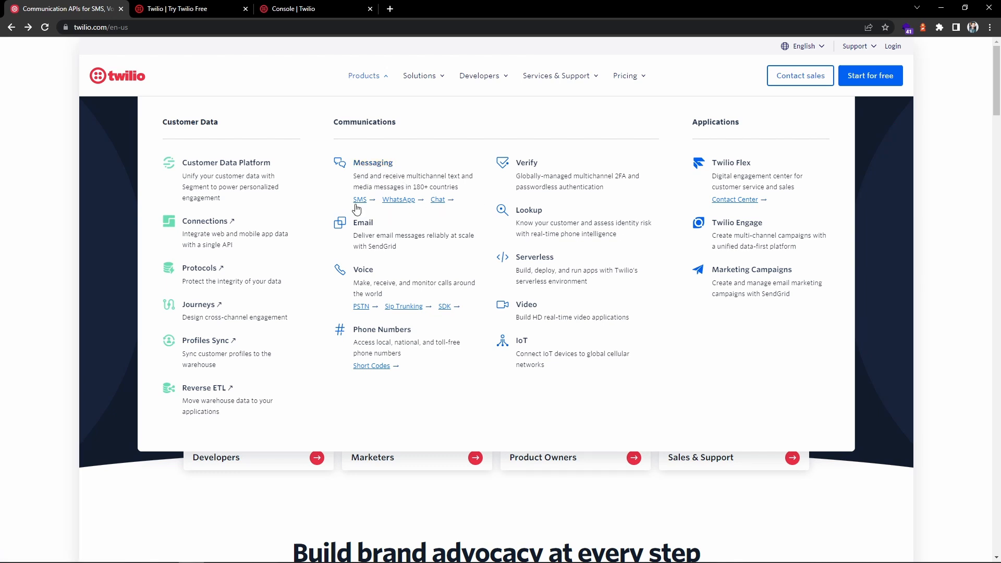
pyautogui.moveTo(363, 222)
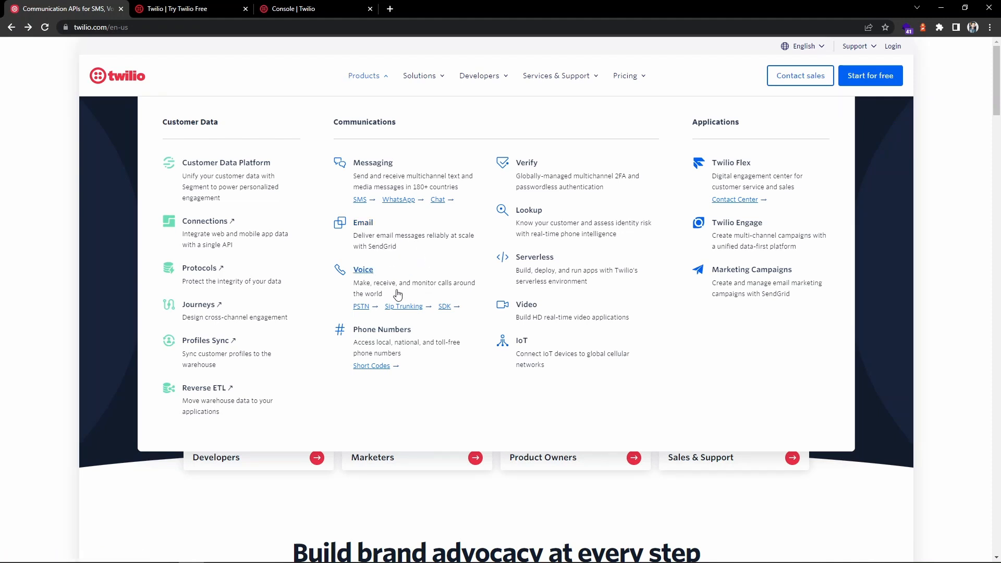
pyautogui.moveTo(478, 375)
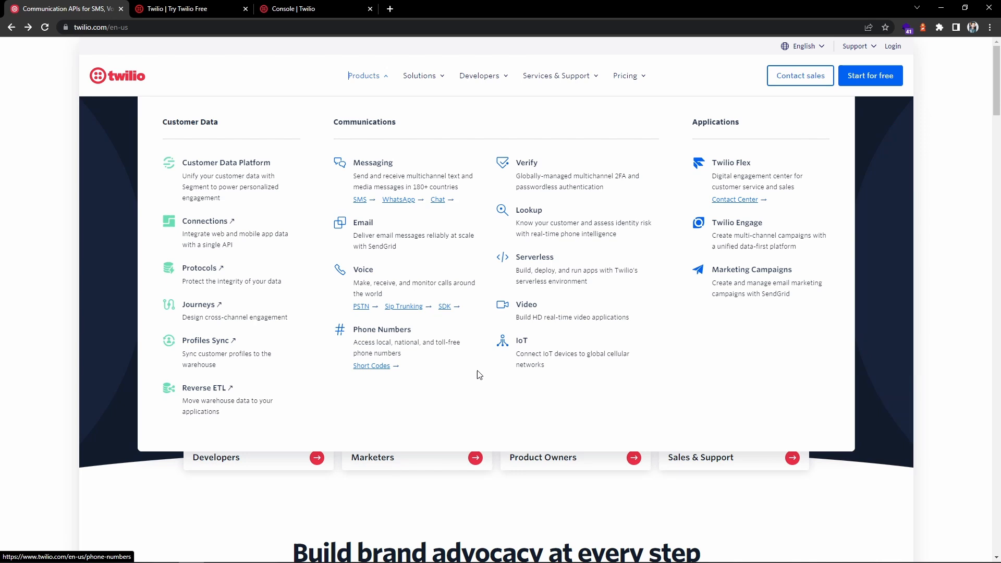
pyautogui.moveTo(526, 305)
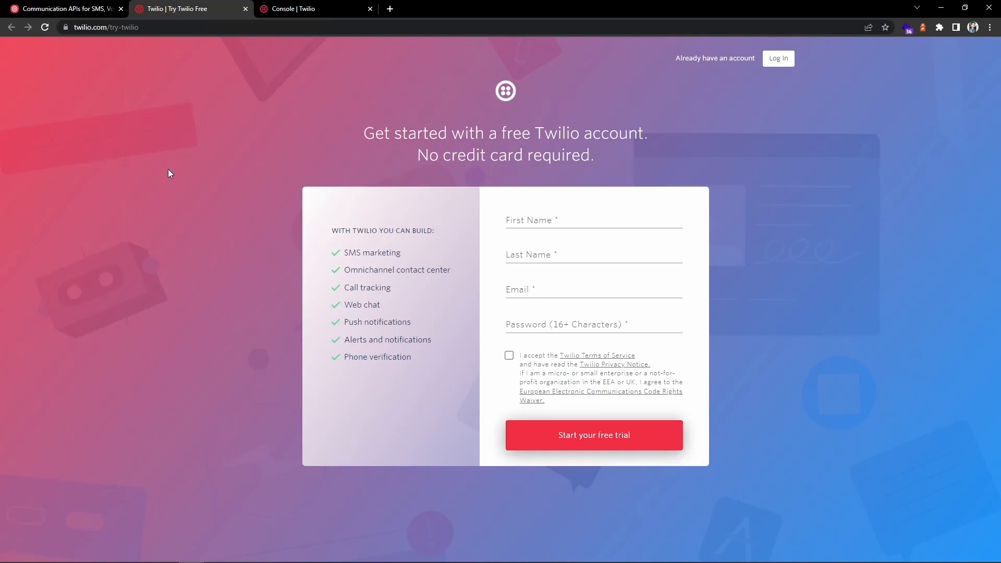
pyautogui.moveTo(171, 172)
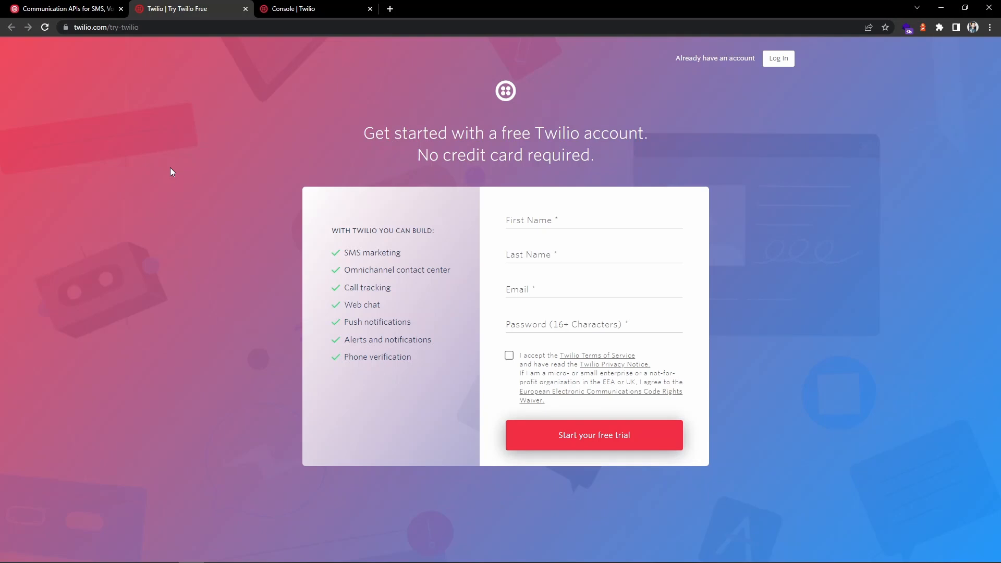
pyautogui.moveTo(313, 43)
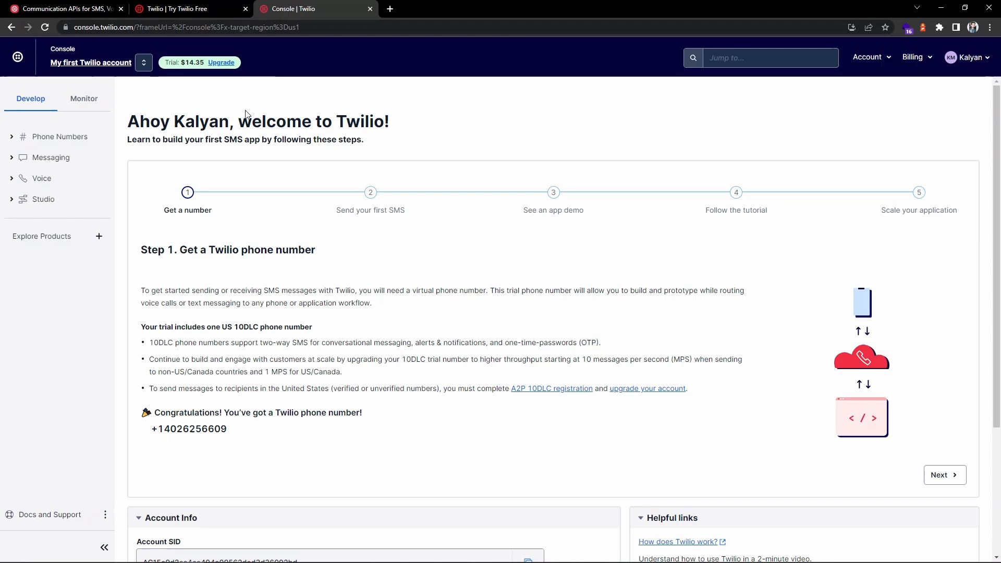
pyautogui.moveTo(237, 107)
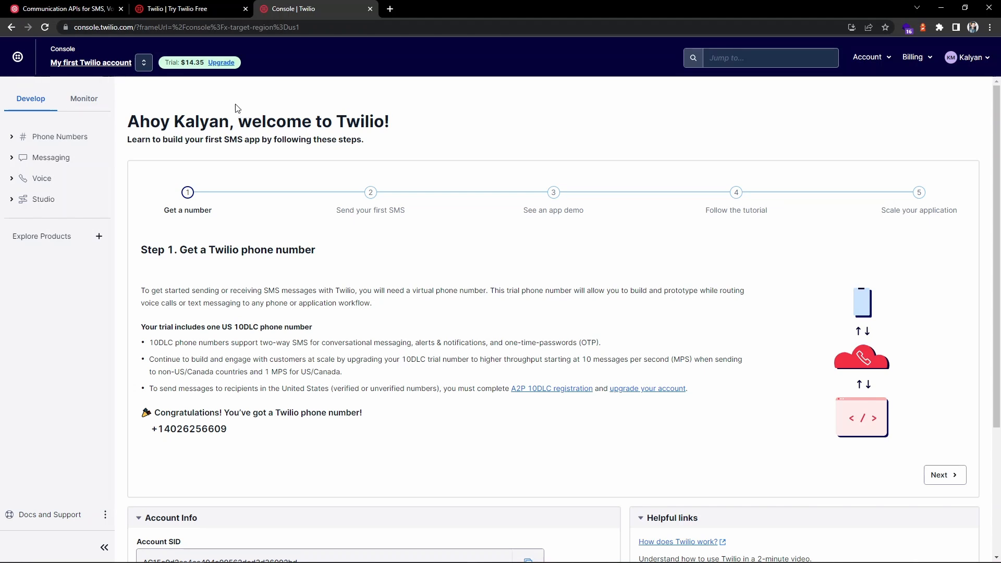
pyautogui.moveTo(192, 90)
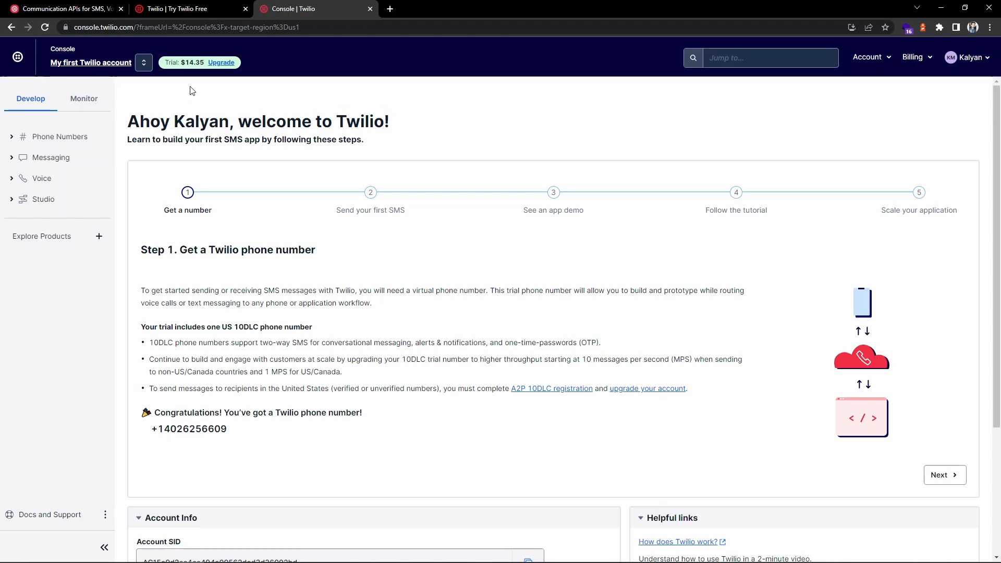
pyautogui.doubleClick(186, 62)
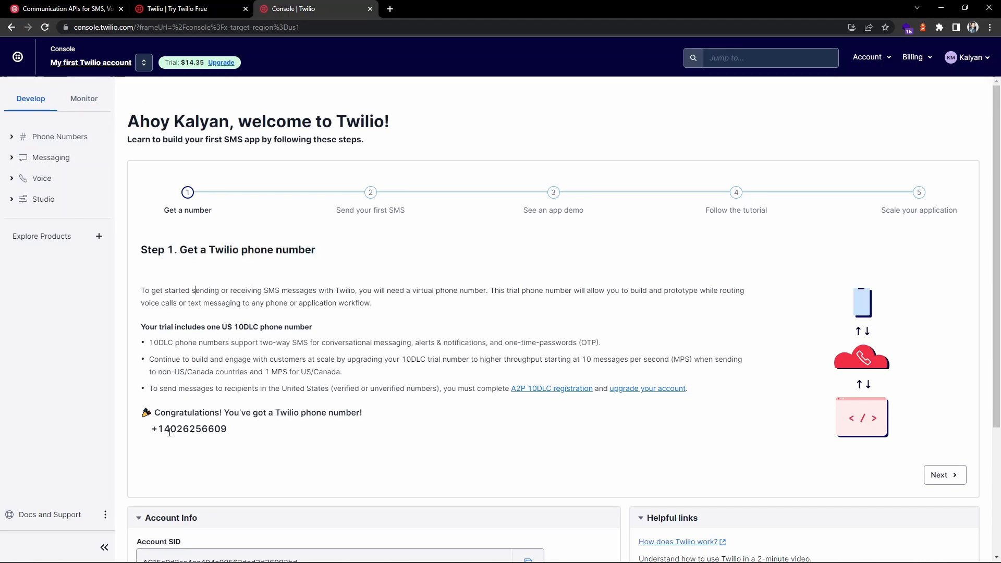
pyautogui.moveTo(234, 437)
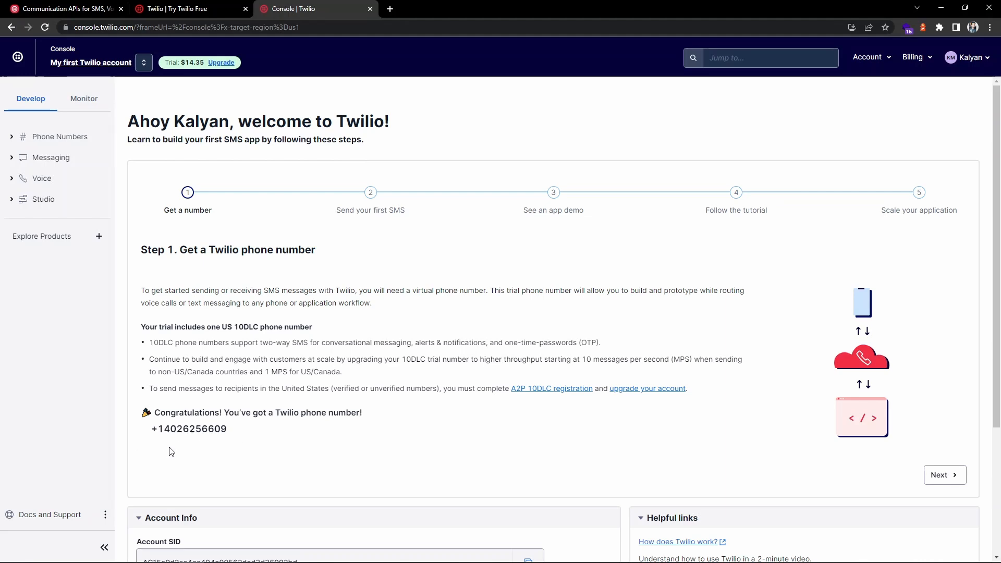
pyautogui.scroll(-3)
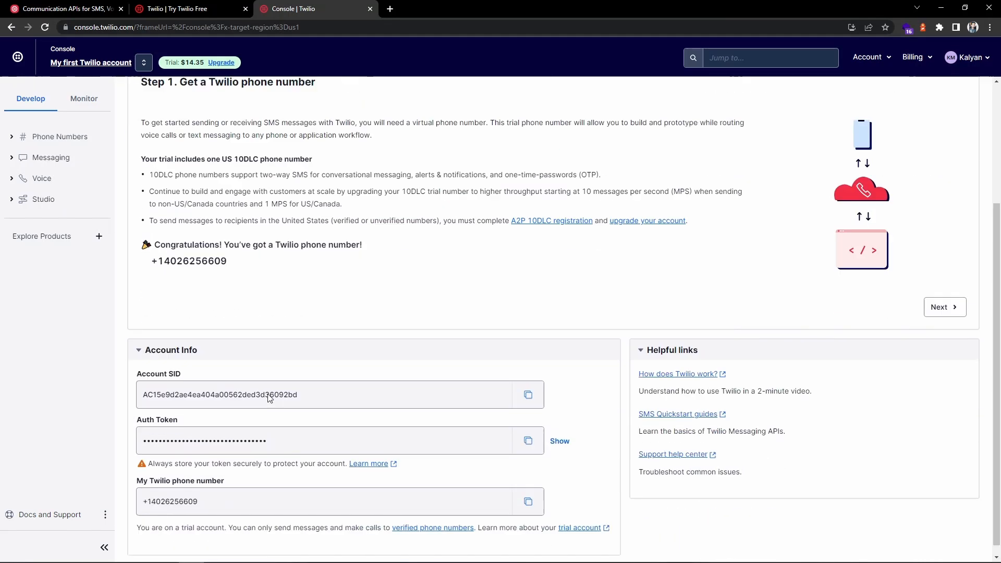
pyautogui.scroll(-3)
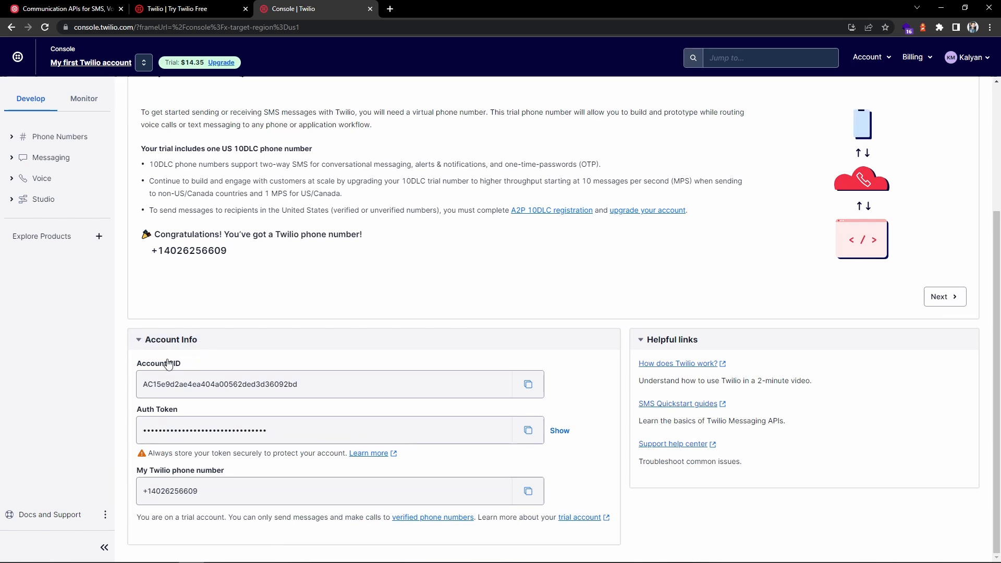
pyautogui.moveTo(187, 415)
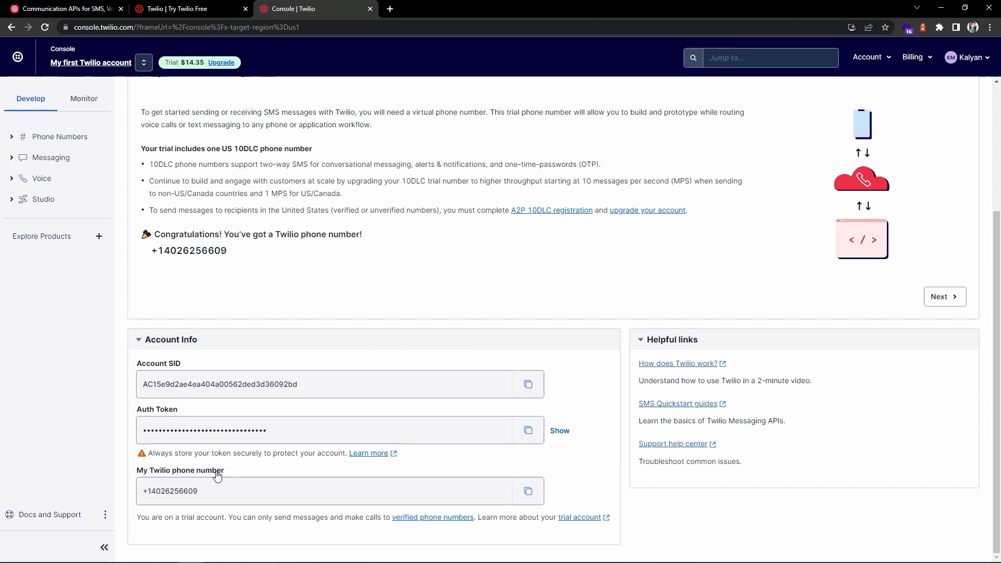
pyautogui.moveTo(230, 474)
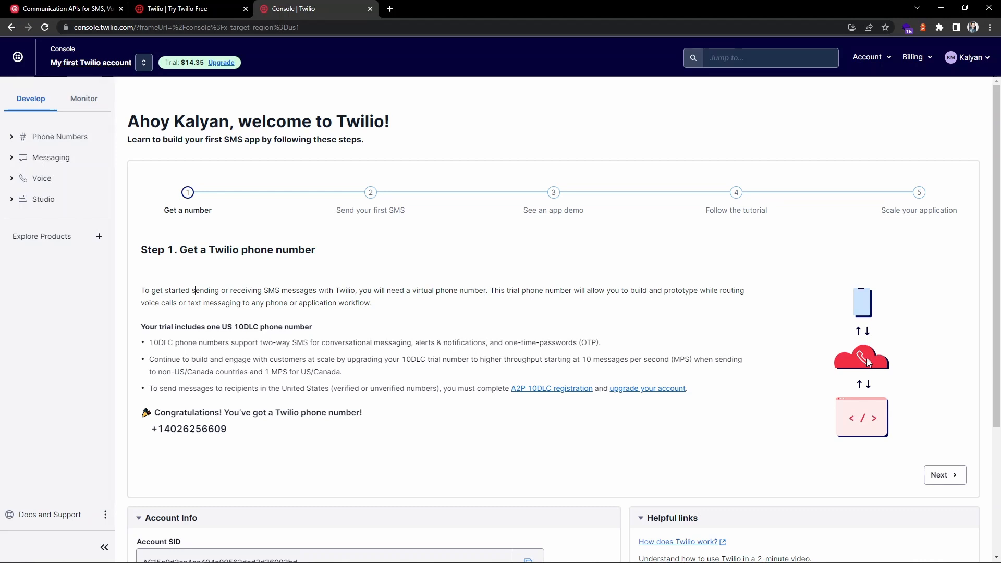
pyautogui.moveTo(874, 307)
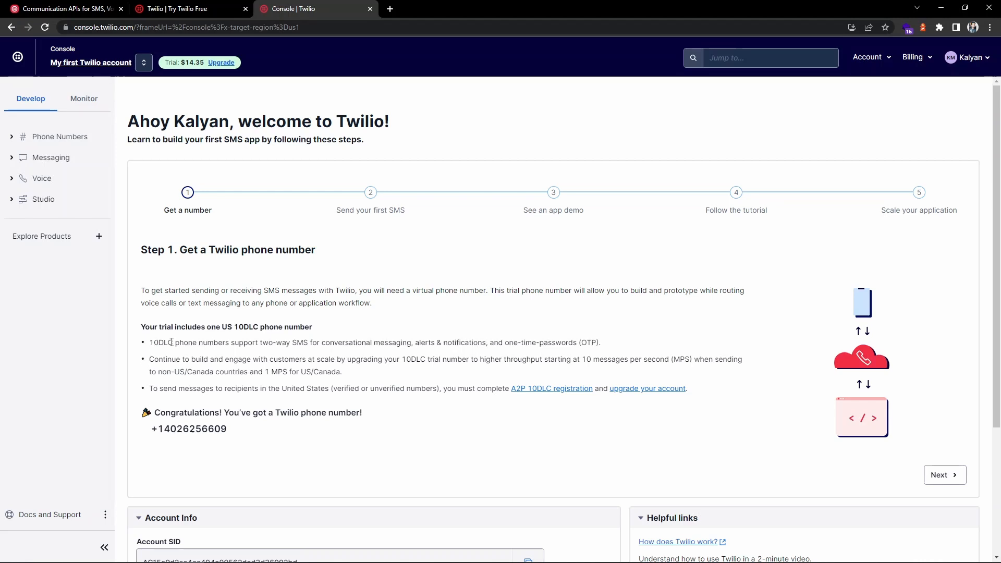
pyautogui.moveTo(142, 327); pyautogui.dragTo(211, 327)
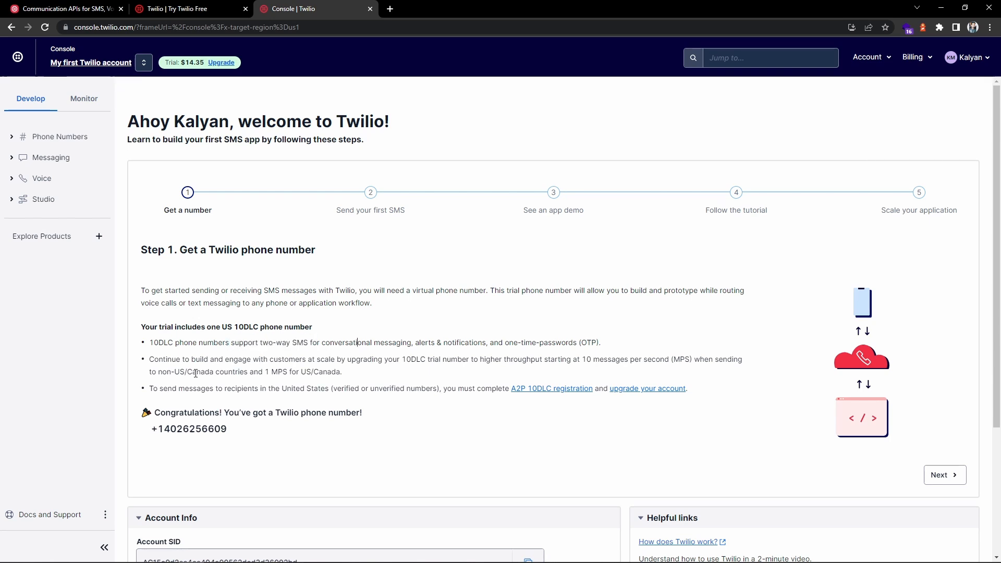
pyautogui.moveTo(148, 388); pyautogui.dragTo(213, 388)
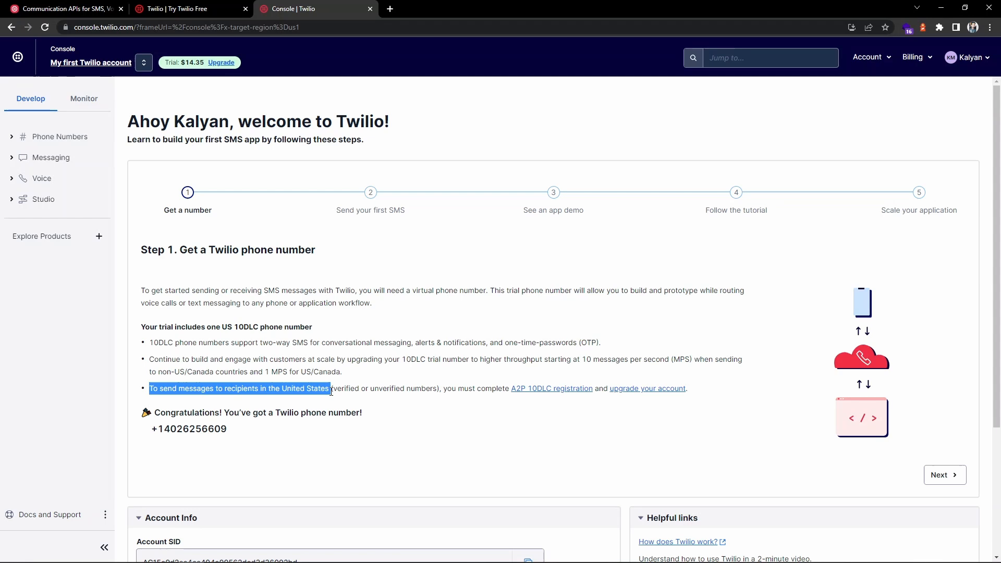
pyautogui.moveTo(330, 388); pyautogui.dragTo(629, 388)
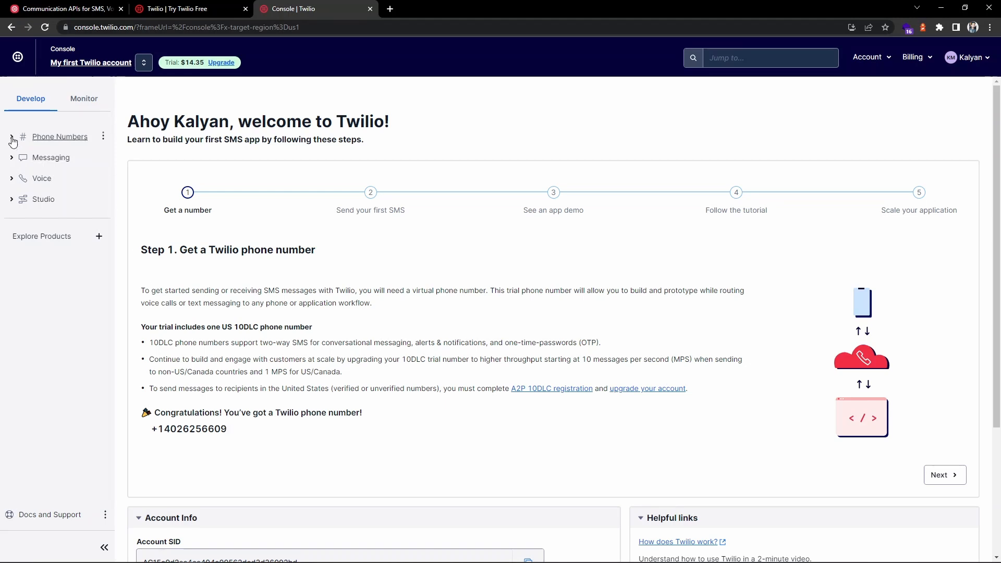
# - Navigate Phone Numbers > Manage to the Verified Caller IDs list in Twilio Console
pyautogui.click(60, 136)
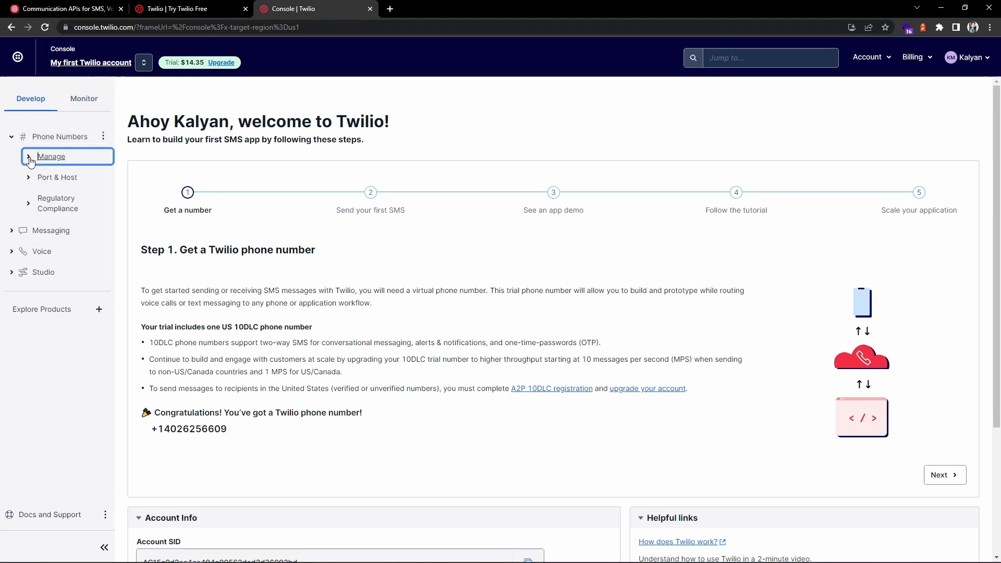
pyautogui.click(51, 157)
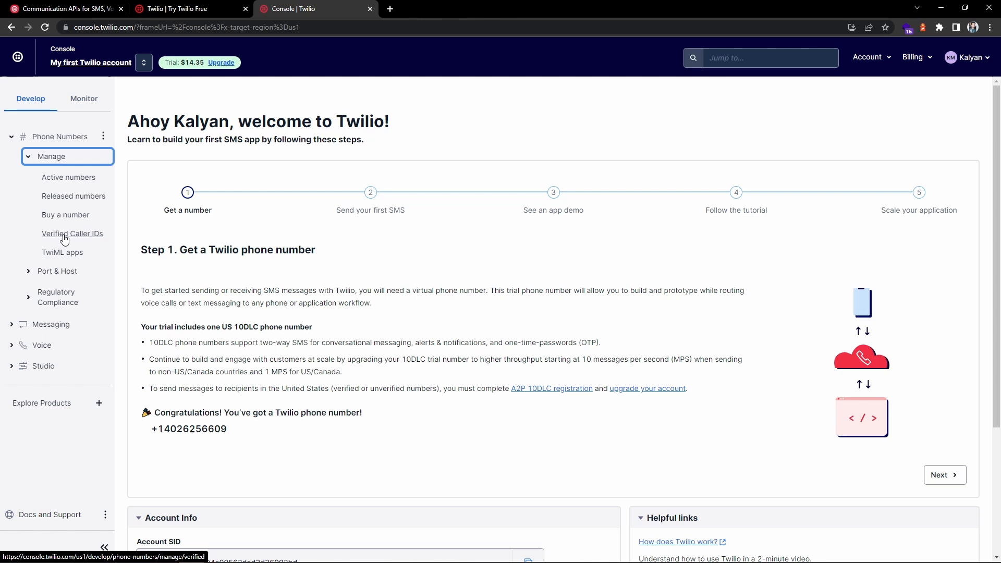
pyautogui.click(71, 233)
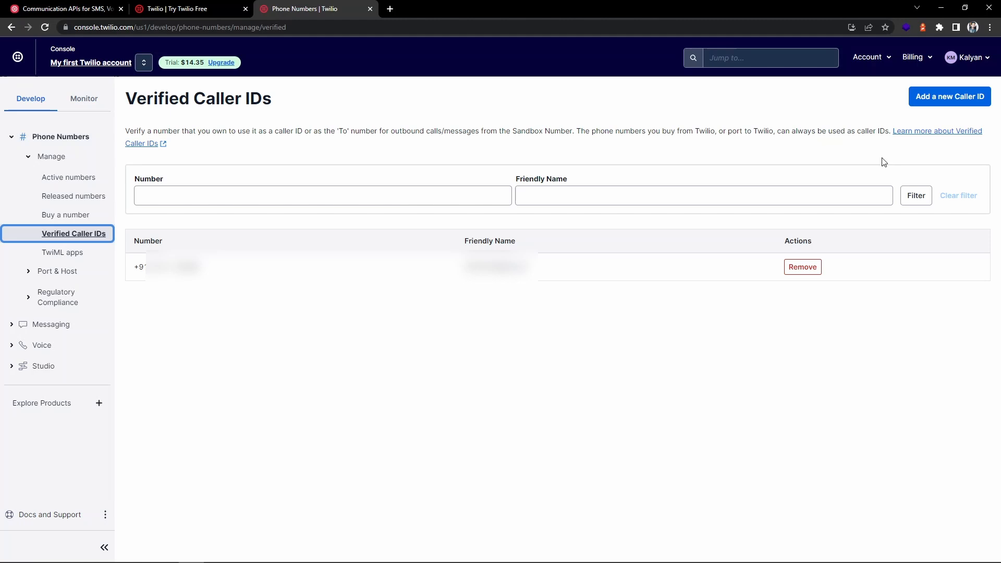
# - Start the Add a new Caller ID form, then cancel it without adding a number
pyautogui.click(949, 97)
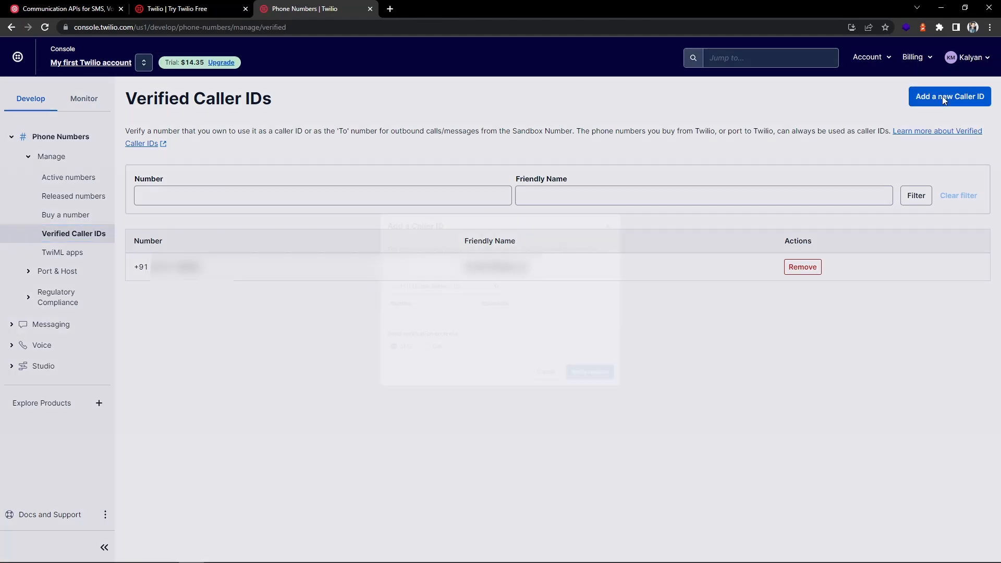
pyautogui.click(949, 97)
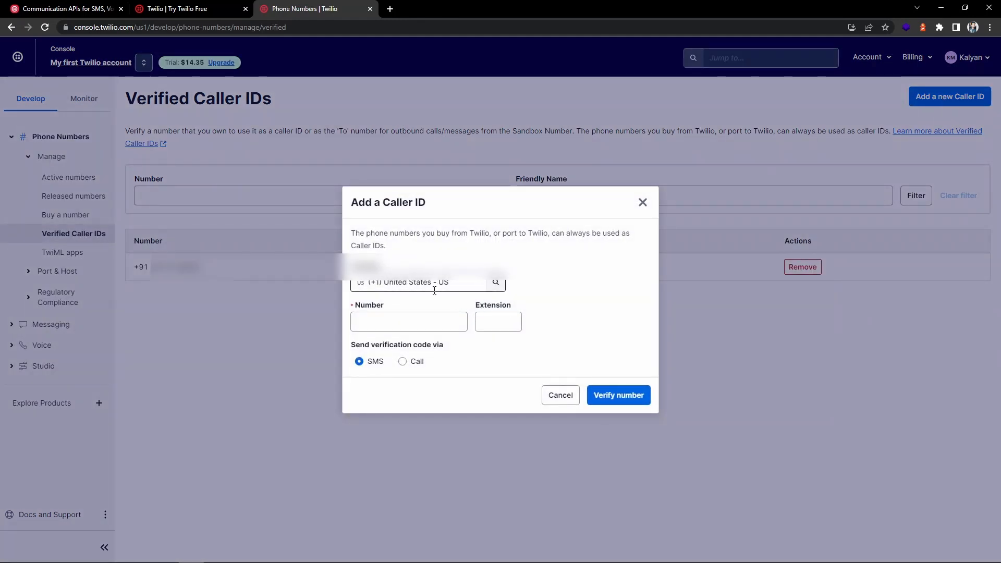
pyautogui.click(617, 395)
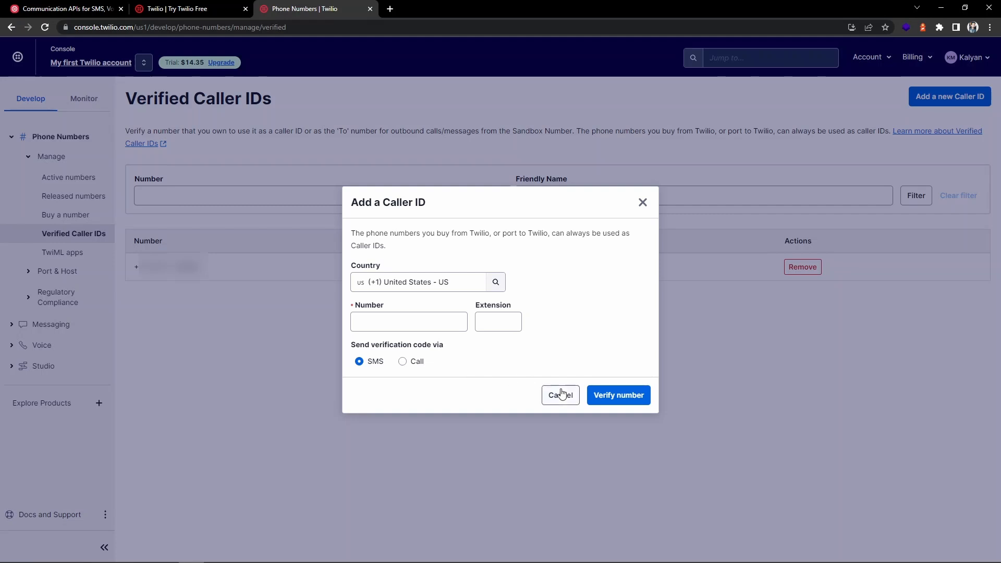
pyautogui.click(559, 394)
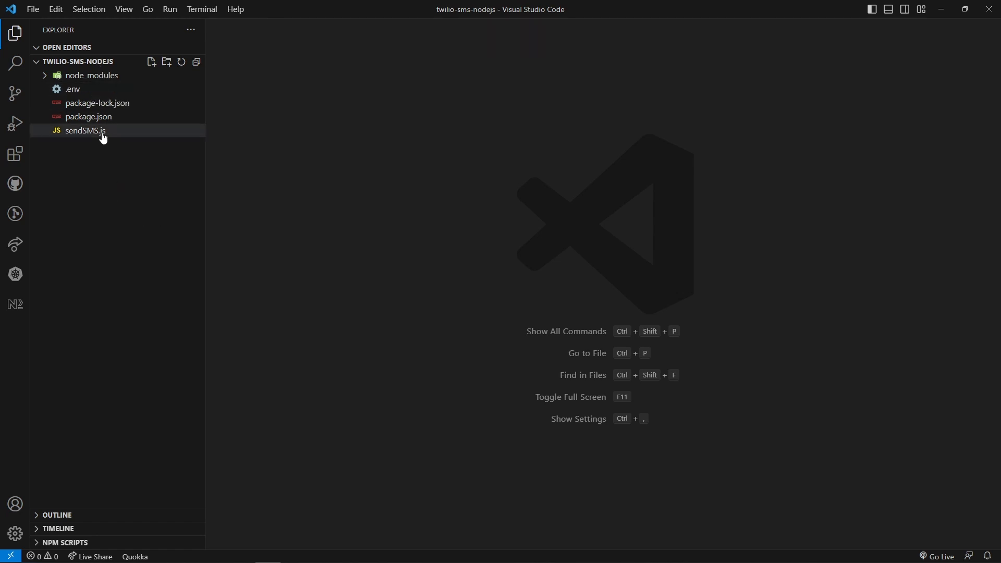
# - Load sendSMS.js from the twilio-sms-nodejs project into the editor
pyautogui.doubleClick(85, 131)
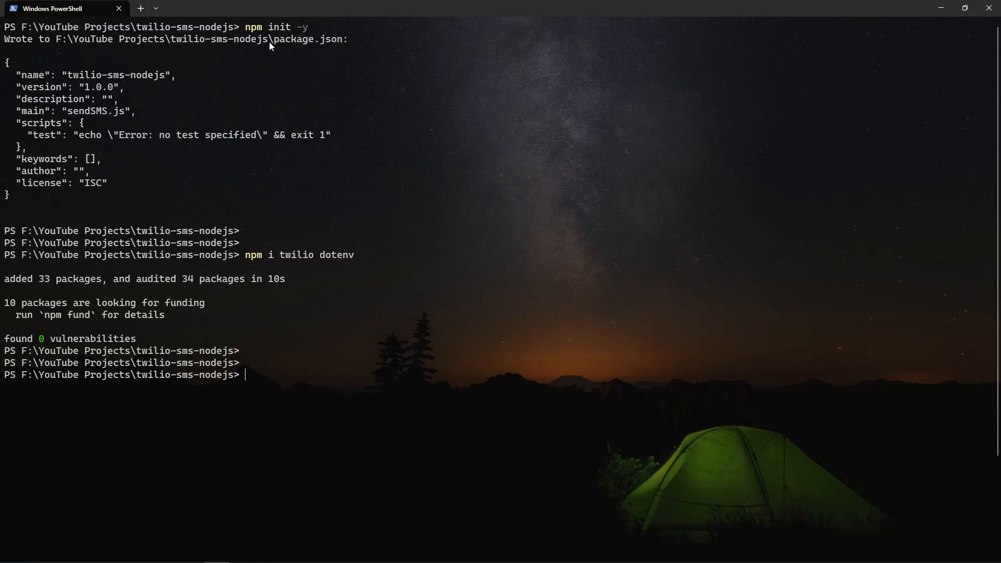
pyautogui.moveTo(247, 31)
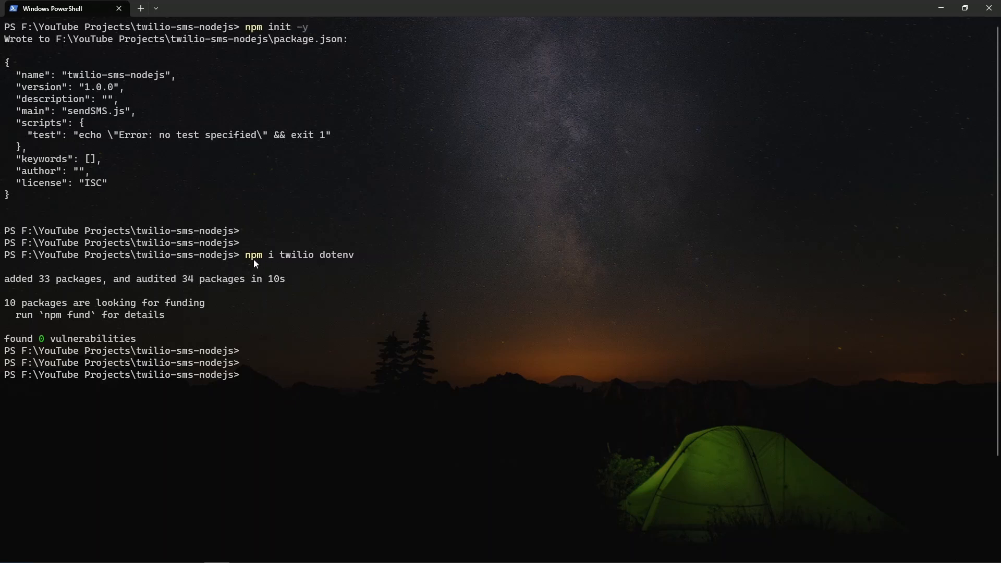
pyautogui.moveTo(244, 255); pyautogui.dragTo(300, 255)
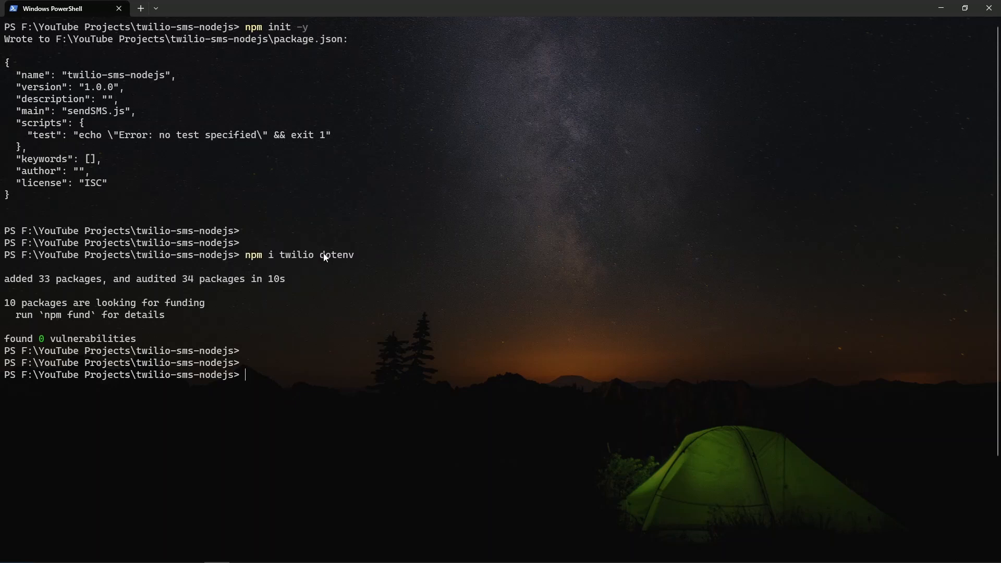
pyautogui.doubleClick(336, 255)
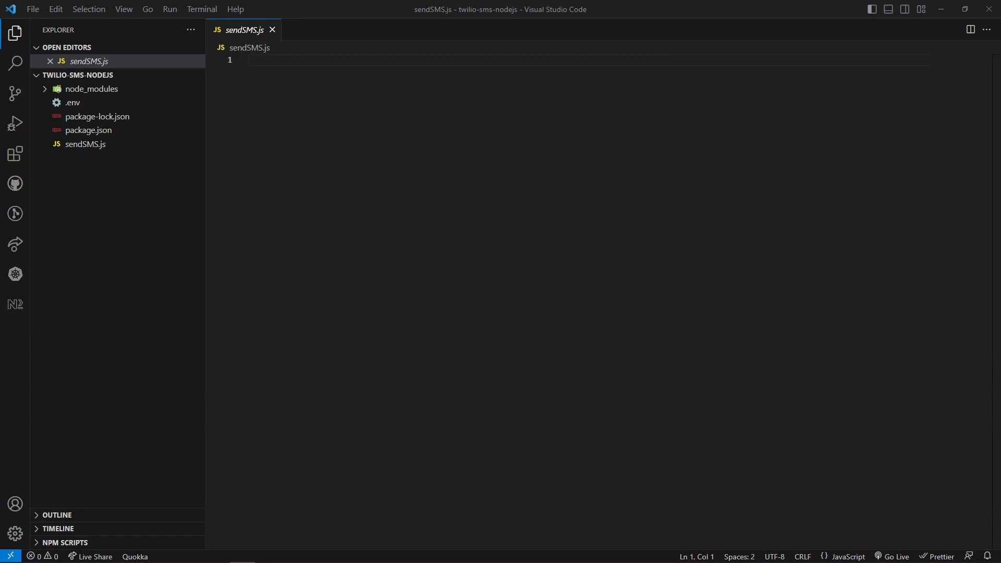
# - Load dotenv, read TWILIO_ACCOUNT_SID and auth token, and create the Twilio client from them
pyautogui.write("require('dotenv').config();")
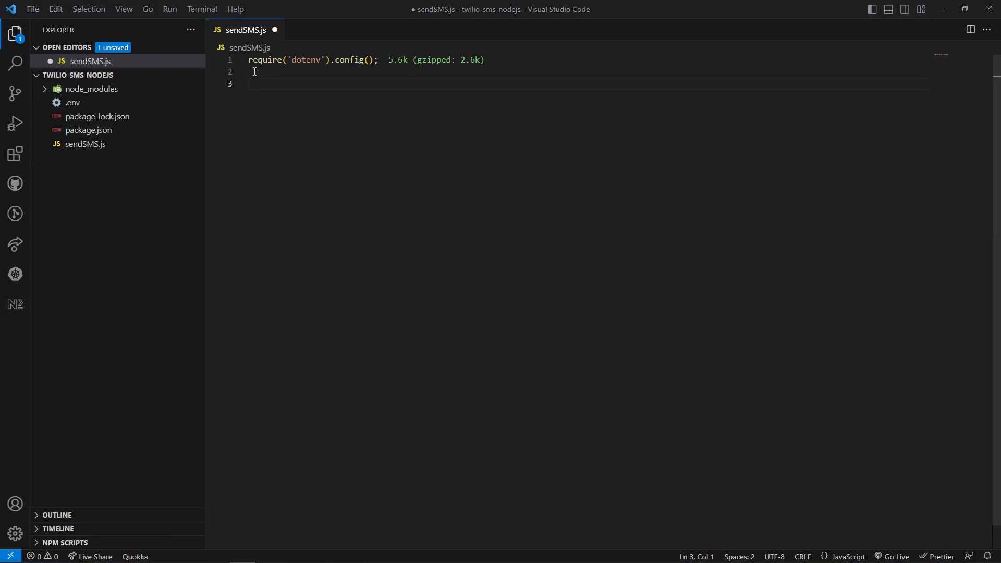
pyautogui.write('const accountSid = process.env.TWILIO_ACCOUNT_SID;')
pyautogui.write('const authToken = process.env.TWILIO_AUTH_TOKEN;')
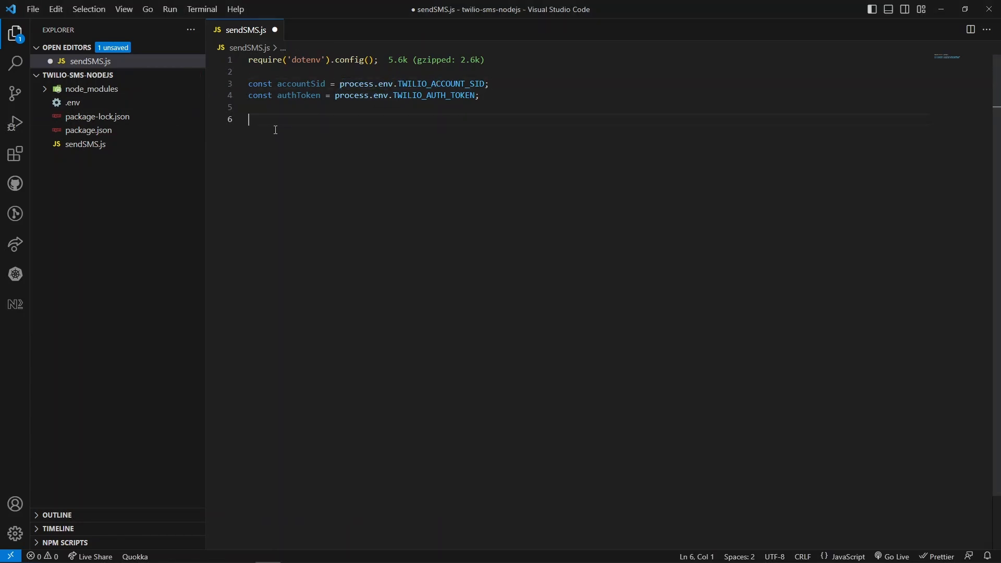
pyautogui.write("const client = require('twilio')(accountSid, authToken);")
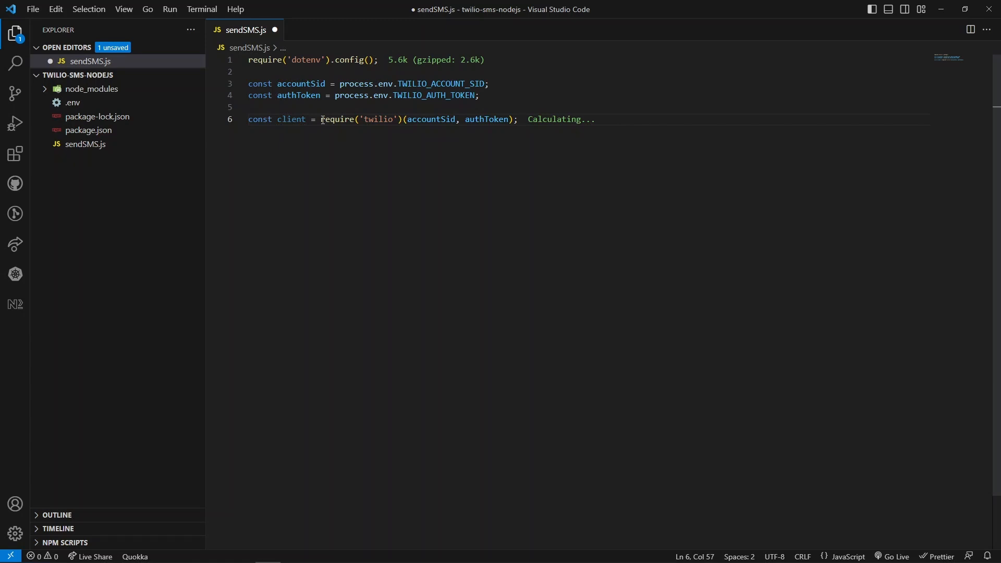
pyautogui.moveTo(321, 119); pyautogui.dragTo(403, 119)
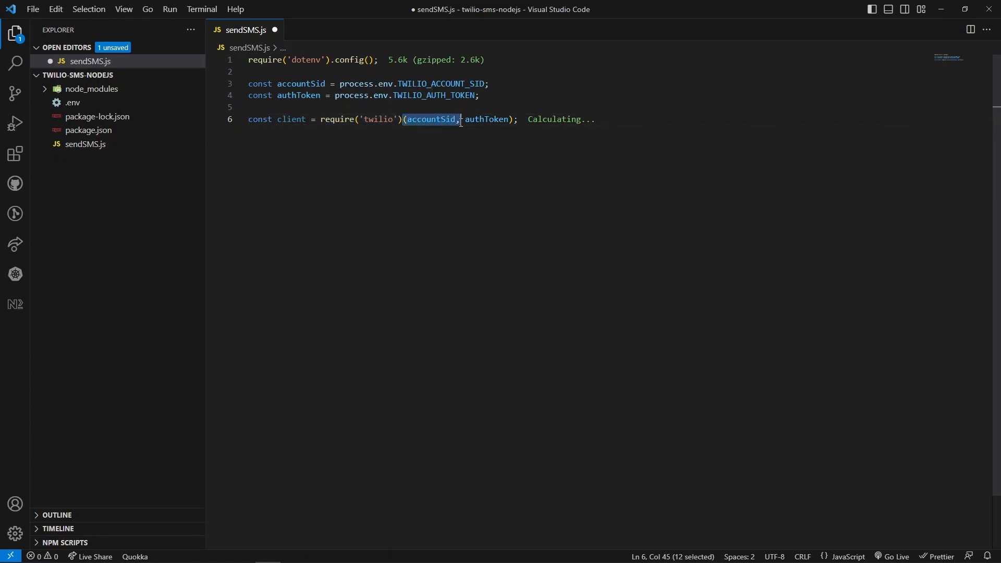
pyautogui.moveTo(460, 119); pyautogui.dragTo(509, 120)
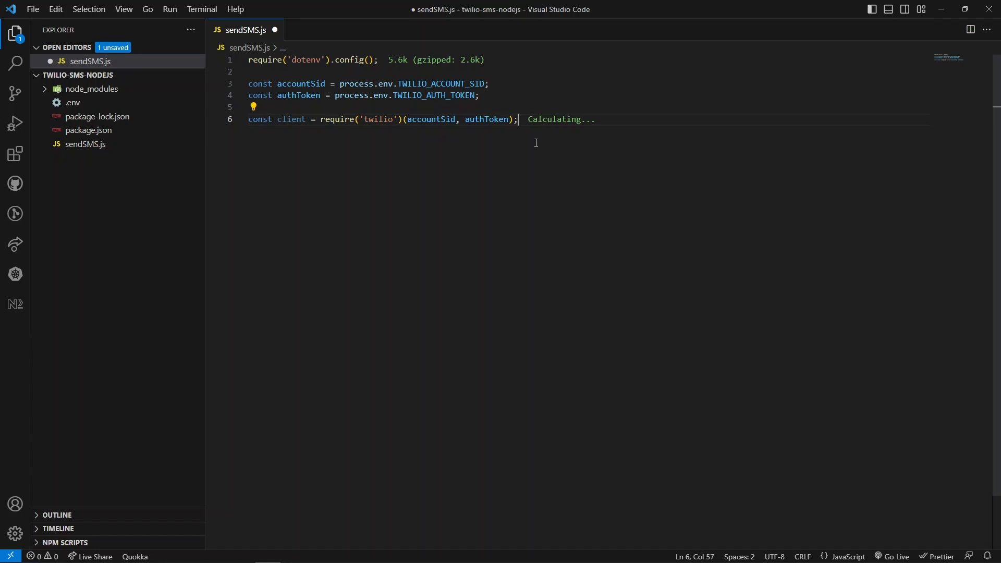
# - Define an empty async sendSMS(body) arrow function and call sendSMS('Hello from Node.js App')
pyautogui.press('Enter')
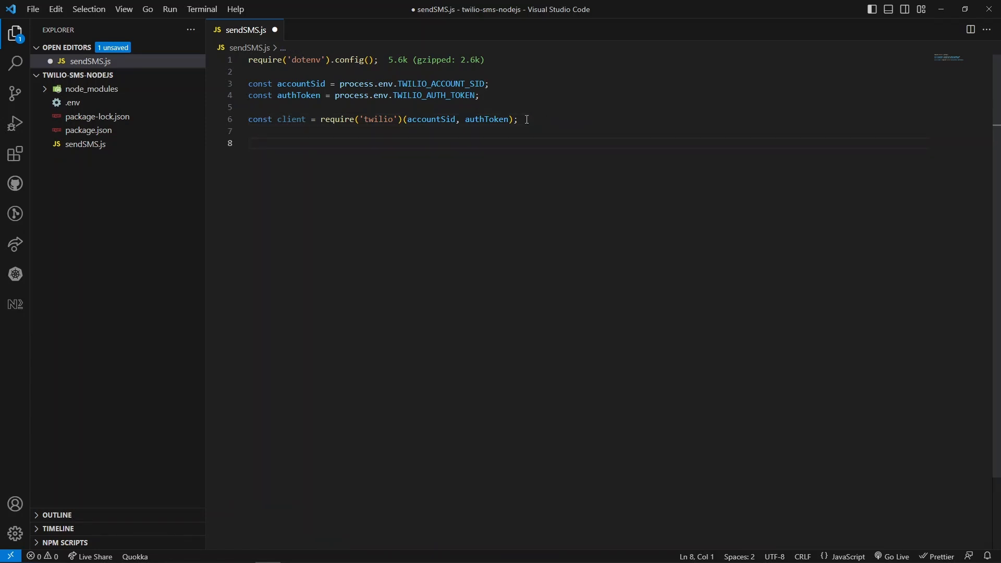
pyautogui.write('const sendSMS')
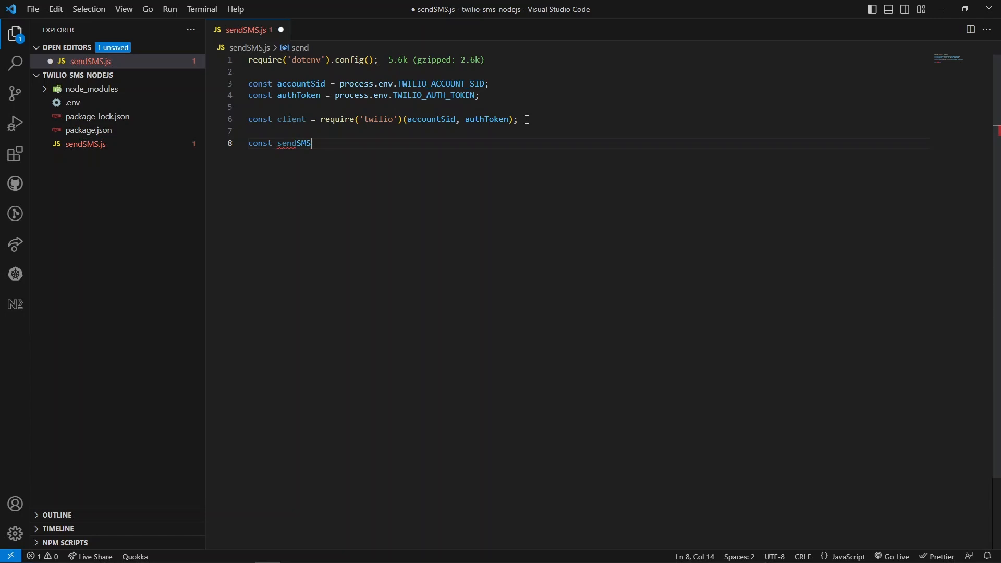
pyautogui.write('= sync')
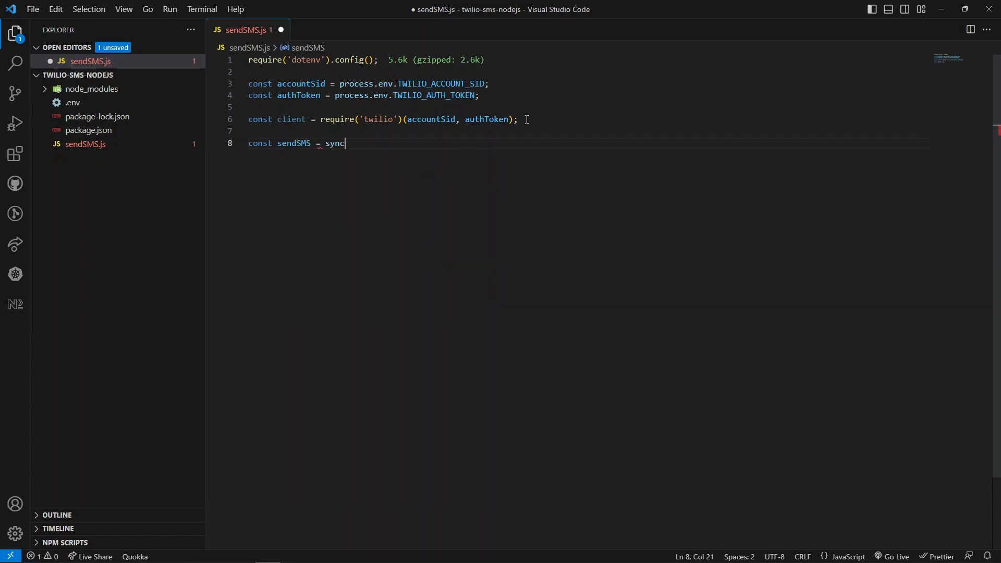
pyautogui.write('async (body)')
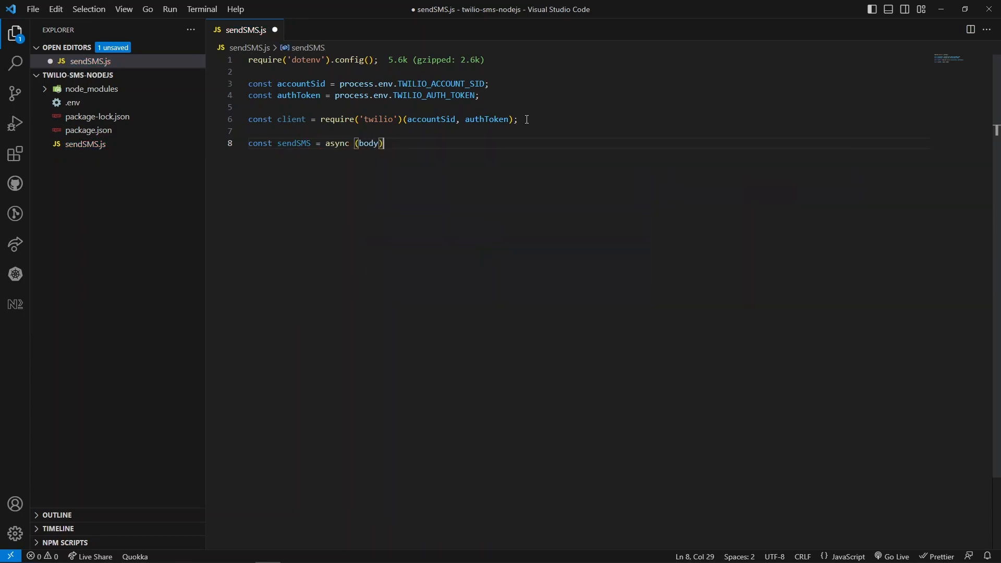
pyautogui.write('=> {')
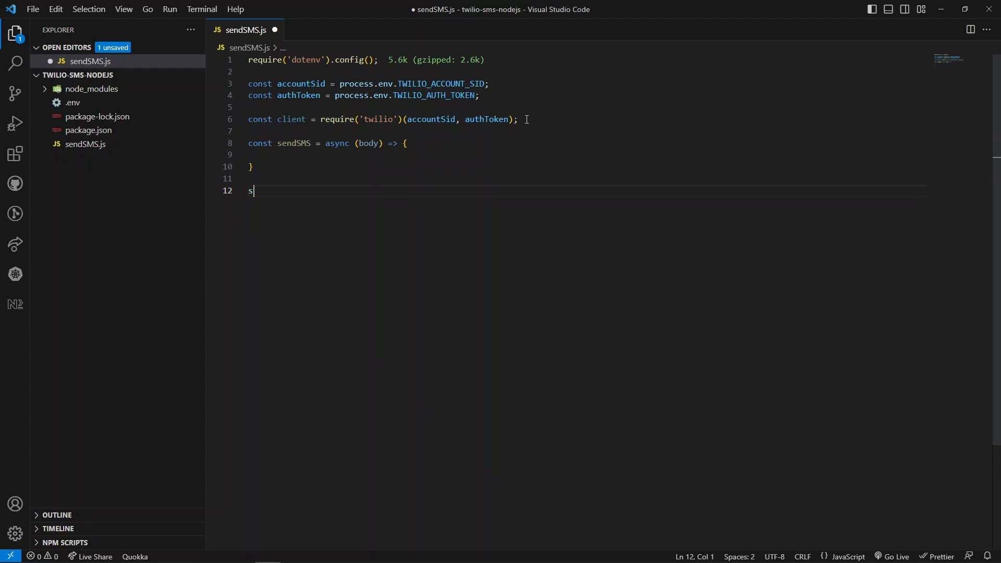
pyautogui.write('endSMS(')
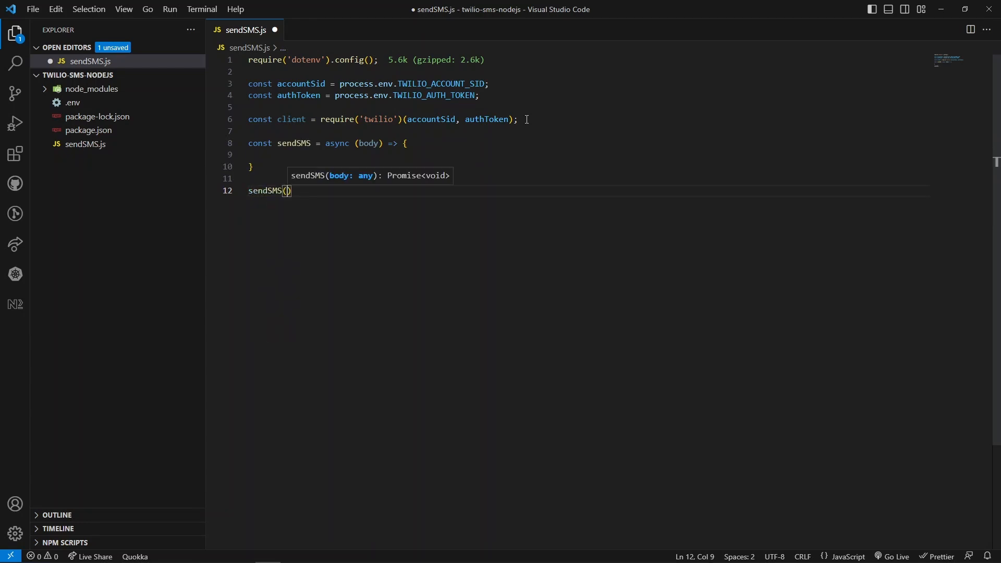
pyautogui.write("'Hello '")
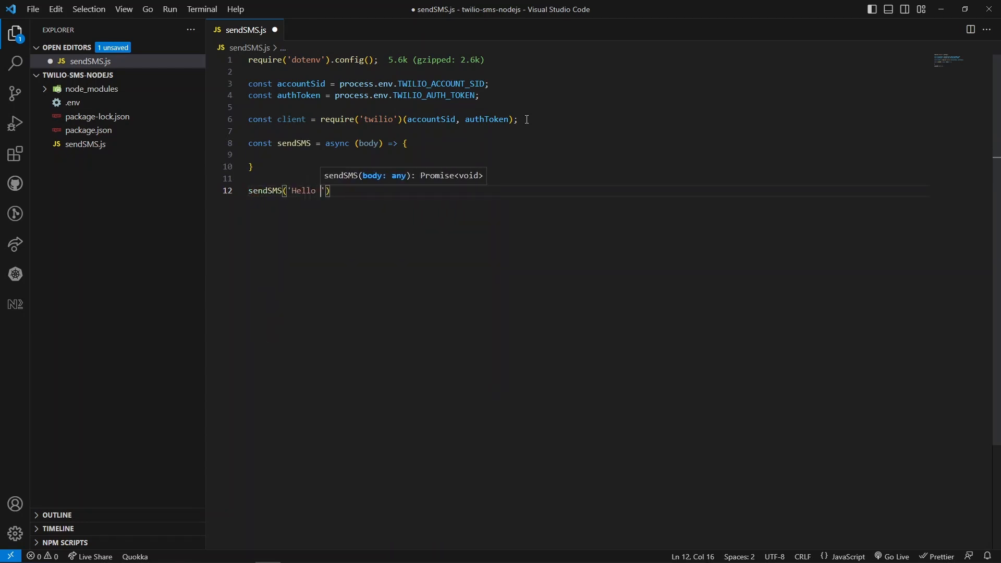
pyautogui.write('from Node.js App')
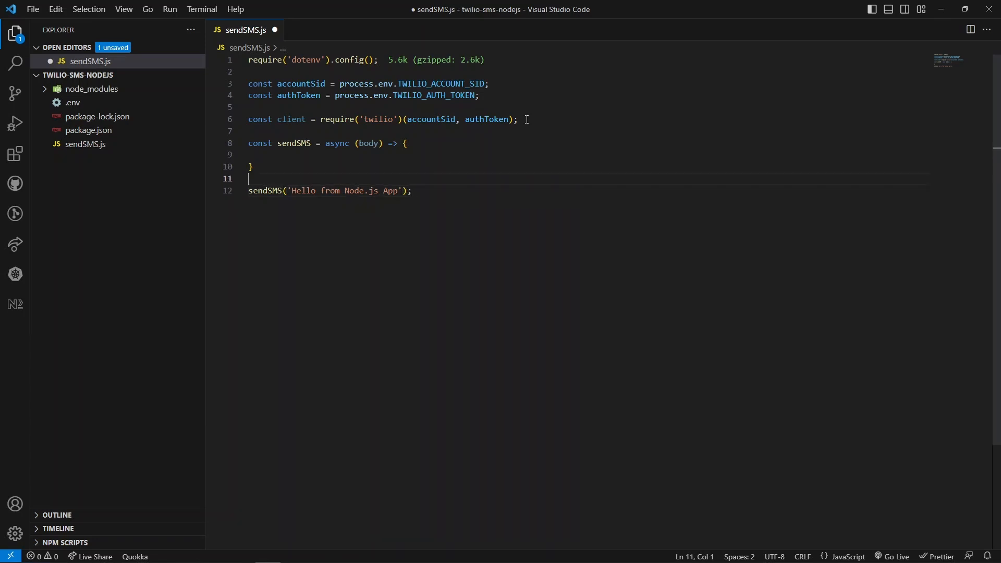
# - Declare msgOptions with from: process.env.TWILIO_FROM_NUMBER
pyautogui.write('let m')
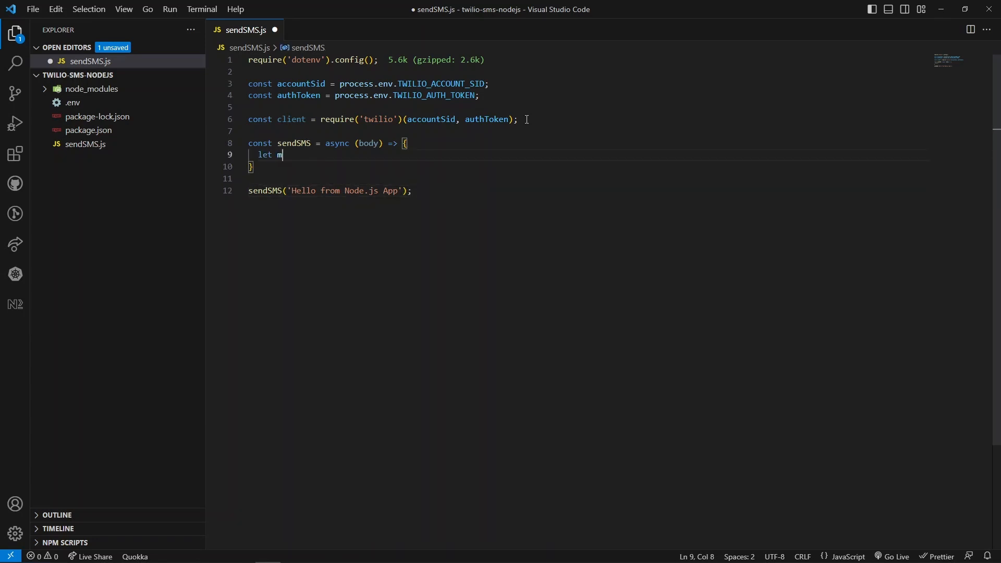
pyautogui.write('sgOptions = {')
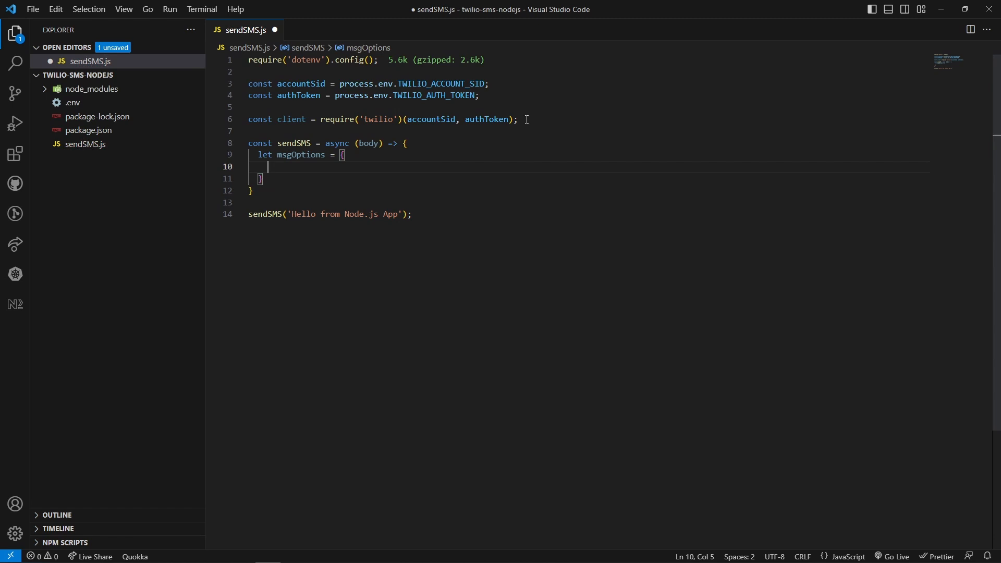
pyautogui.write('from:')
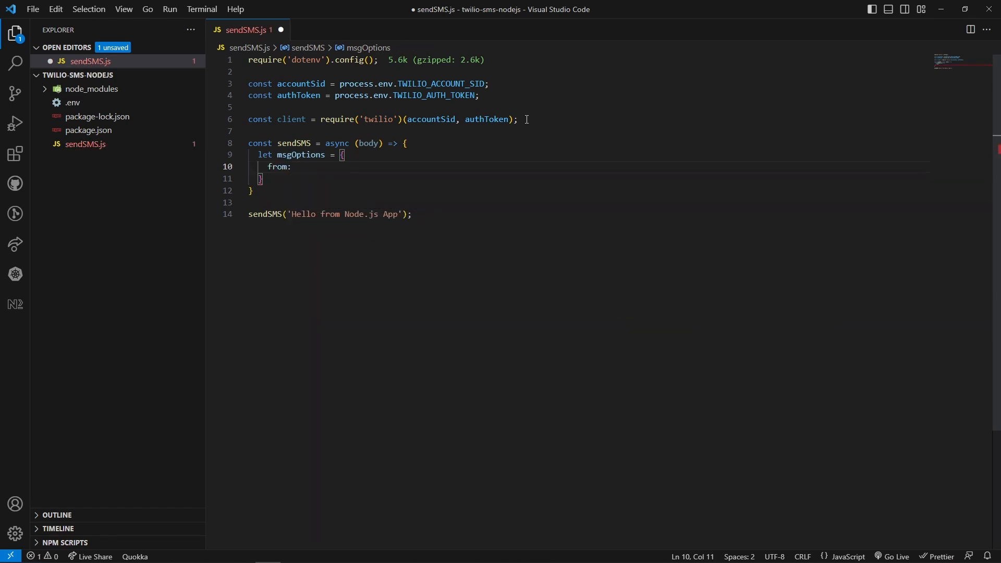
pyautogui.write('pro')
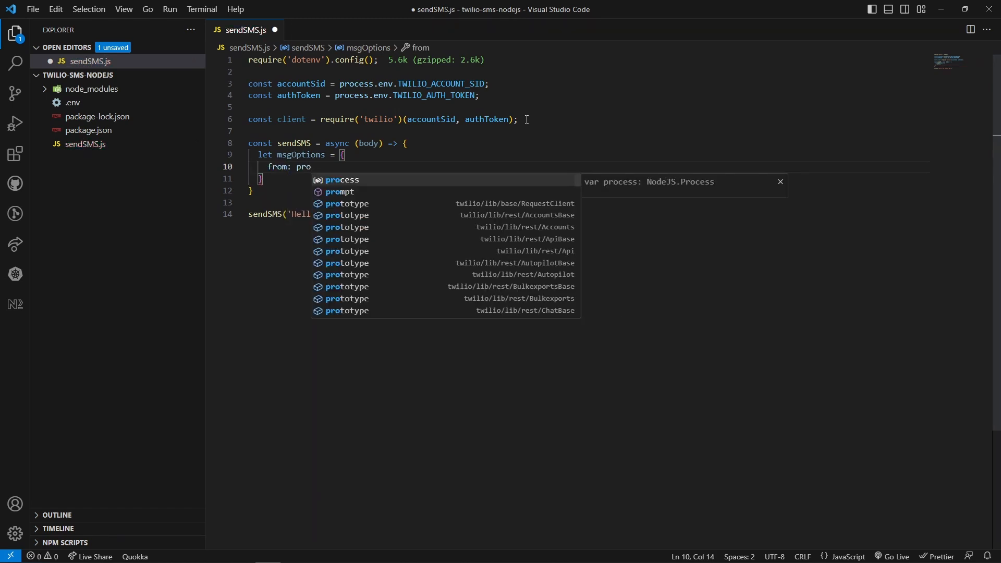
pyautogui.write('cess.env.TWILIO_FR')
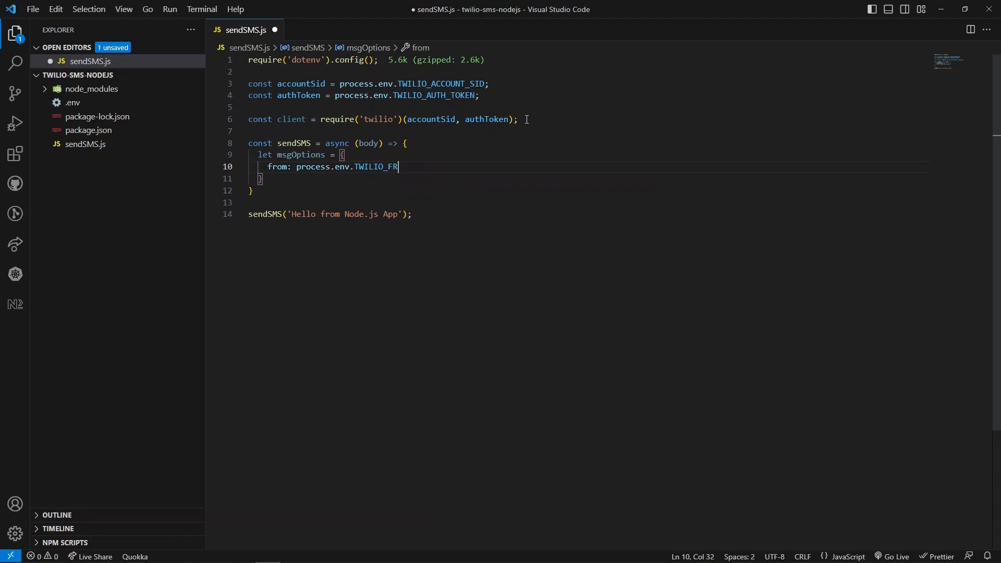
pyautogui.write('OM_')
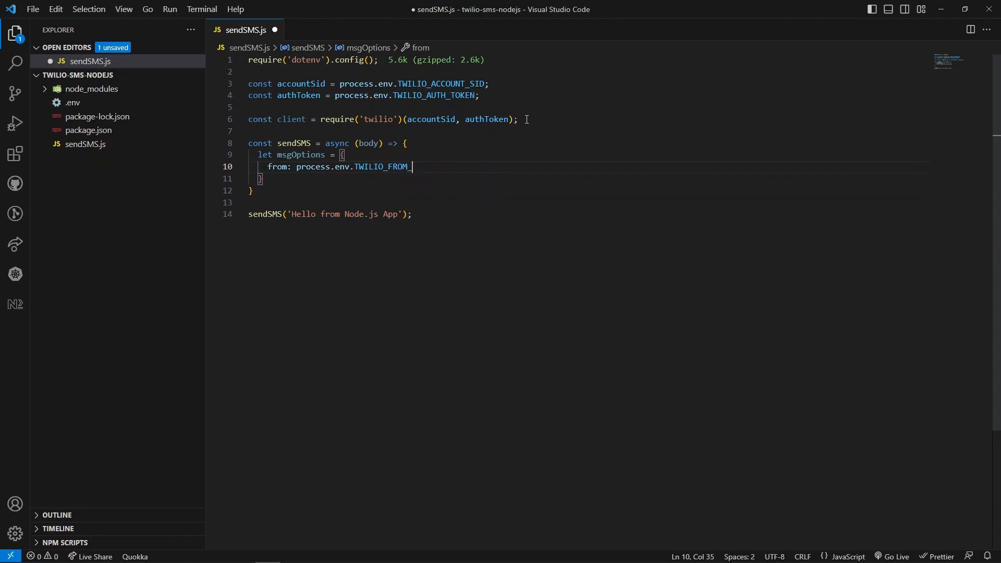
pyautogui.write('NUMBER,')
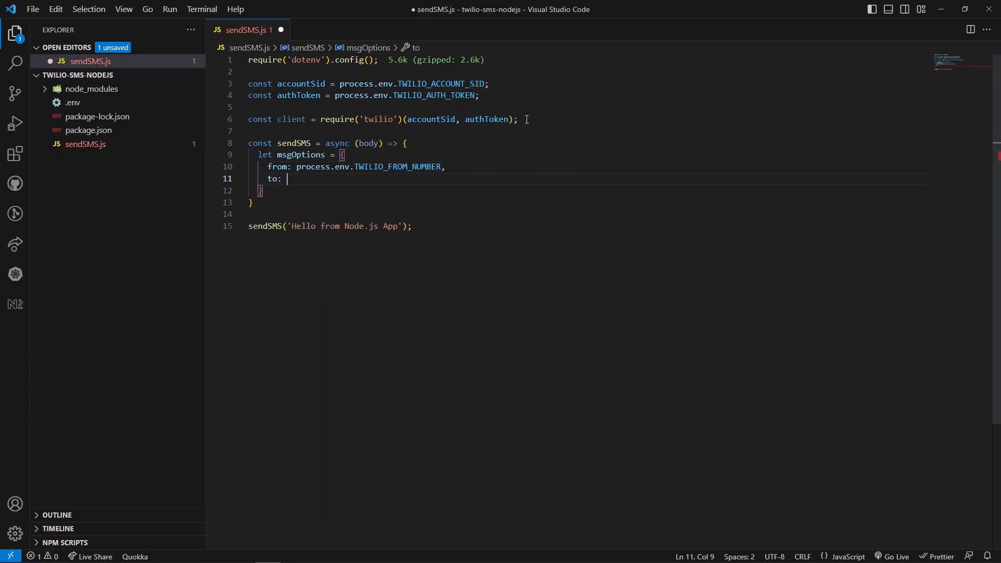
# - Add to: process.env.TO_NUMBER and body: body to msgOptions, and begin a try block
pyautogui.write('process.')
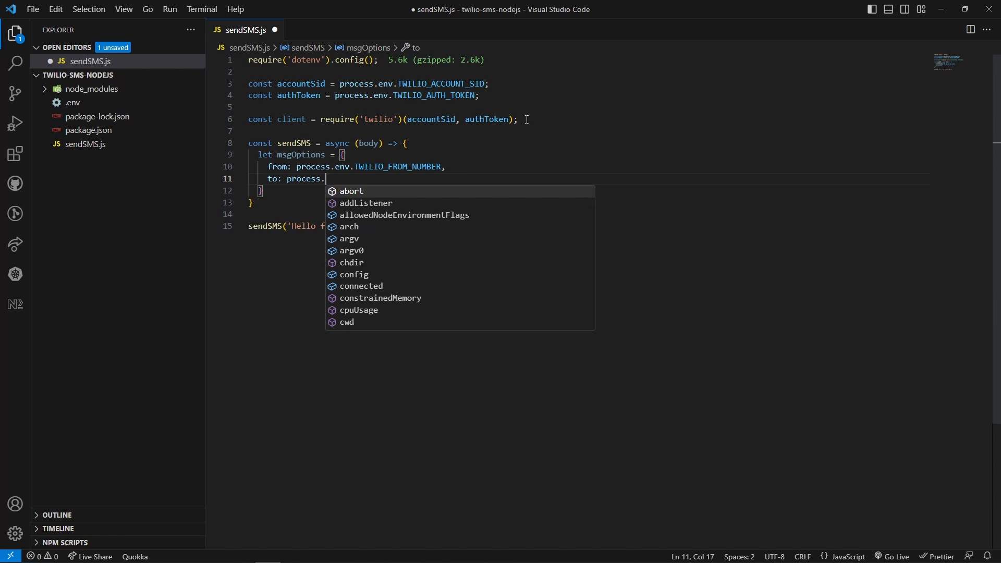
pyautogui.write('env.')
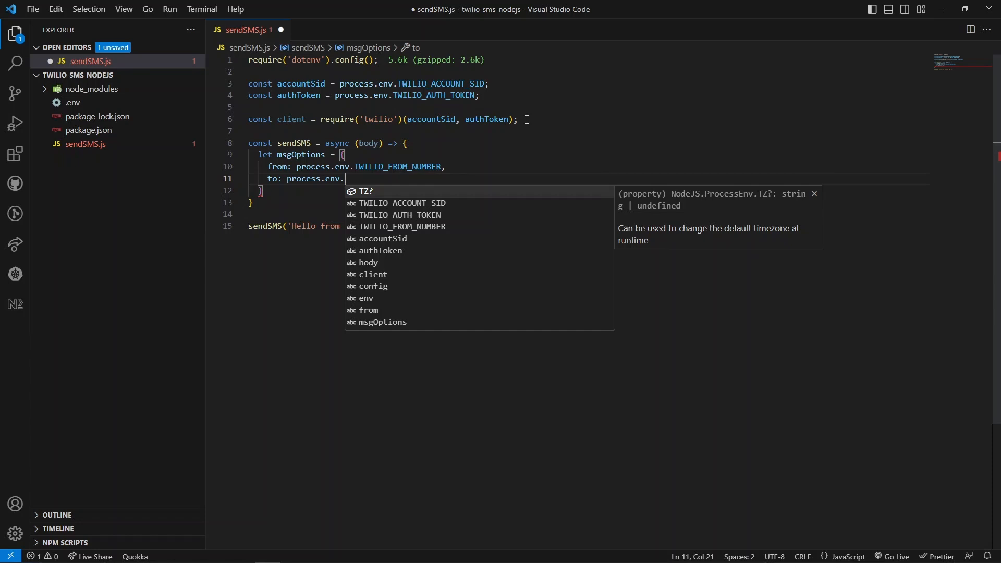
pyautogui.write('TO_NUMBER,')
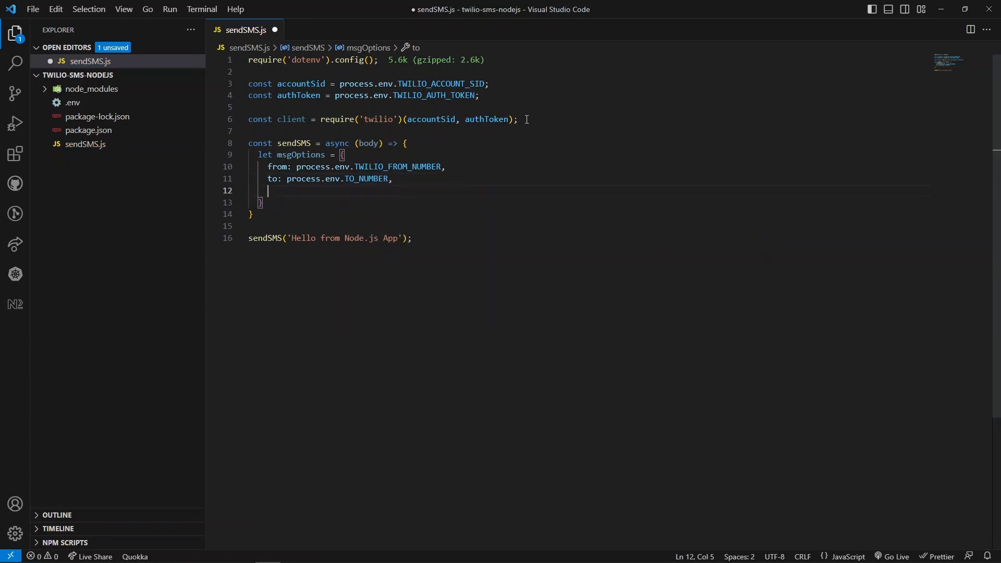
pyautogui.write('body')
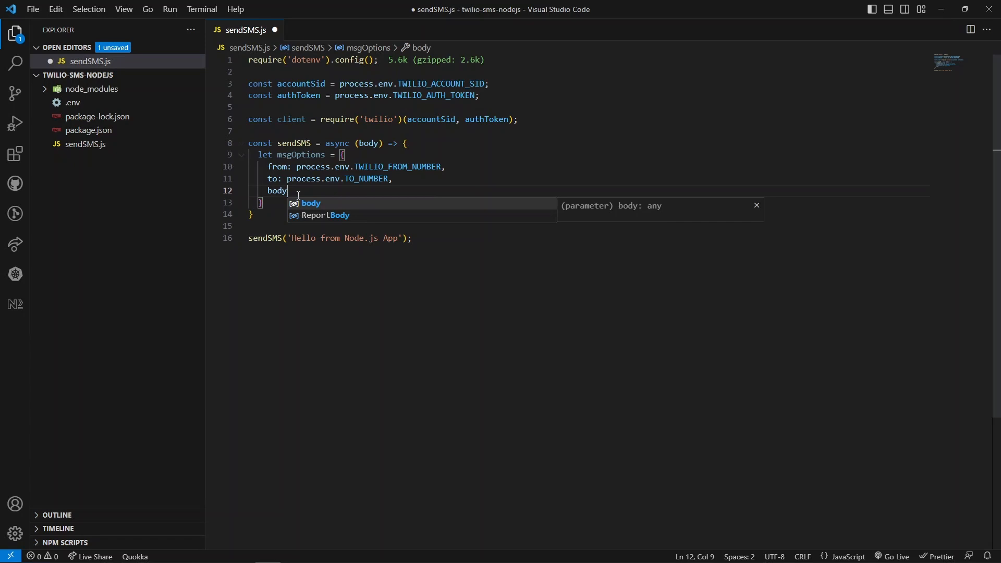
pyautogui.write(': body')
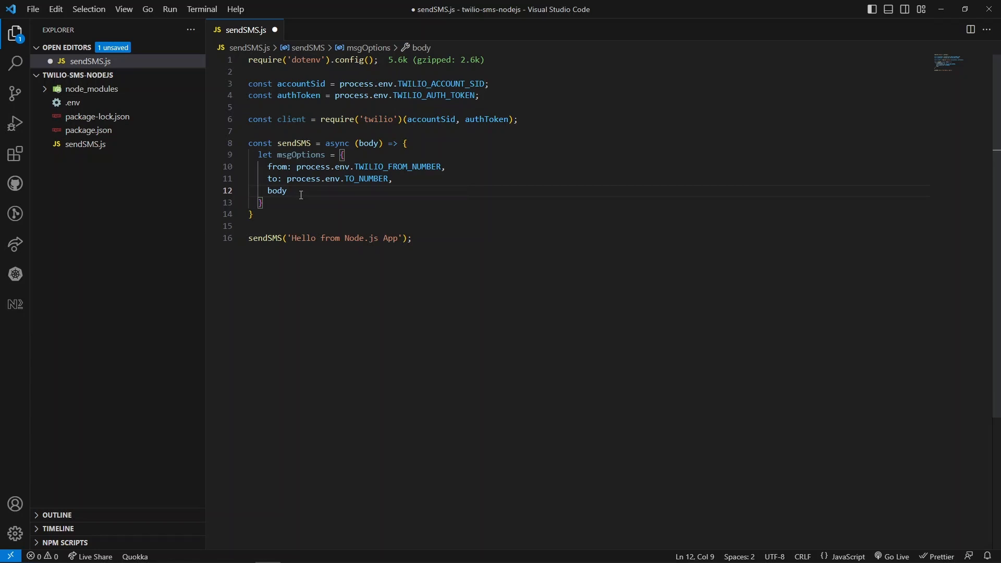
pyautogui.write('try {')
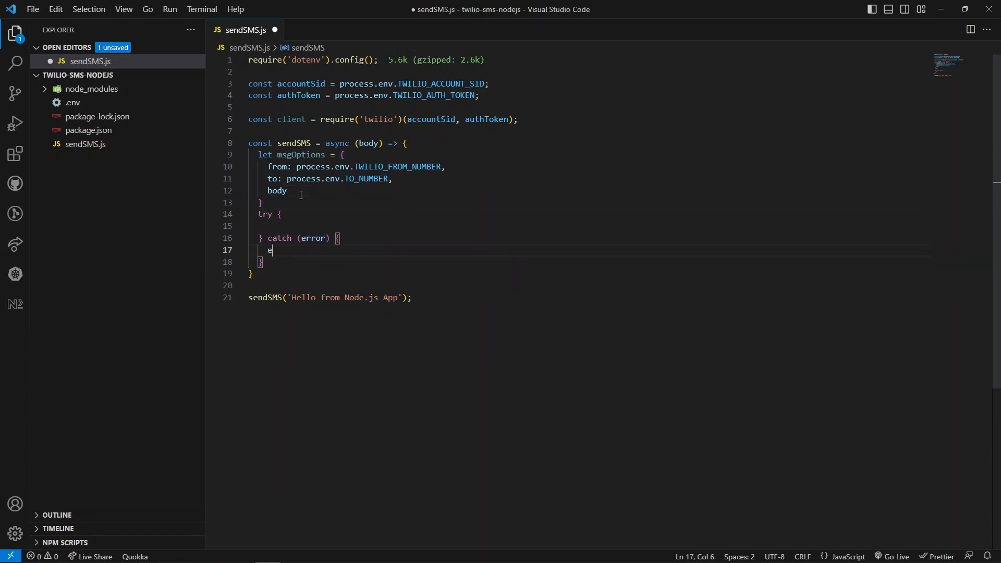
# - Write the catch logging console.error(error) and call client.messages.create(msgOptions) in the try
pyautogui.write('onsole.error(error);')
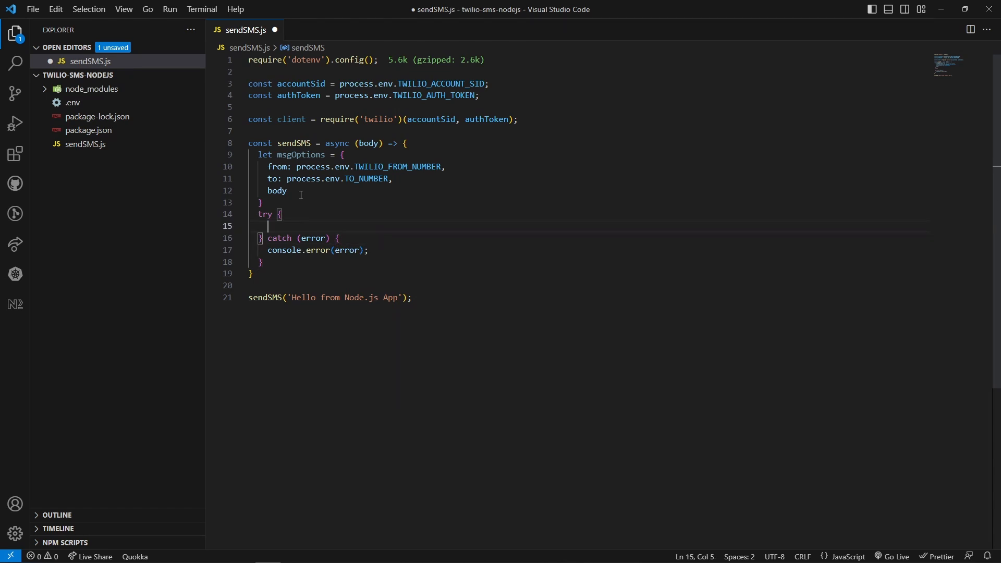
pyautogui.write('client.messages')
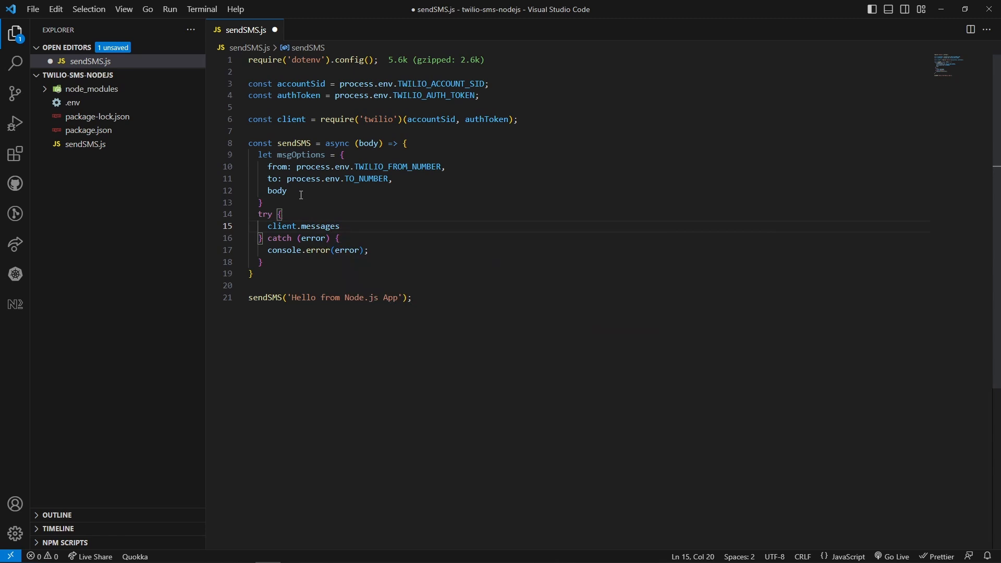
pyautogui.write('.create()')
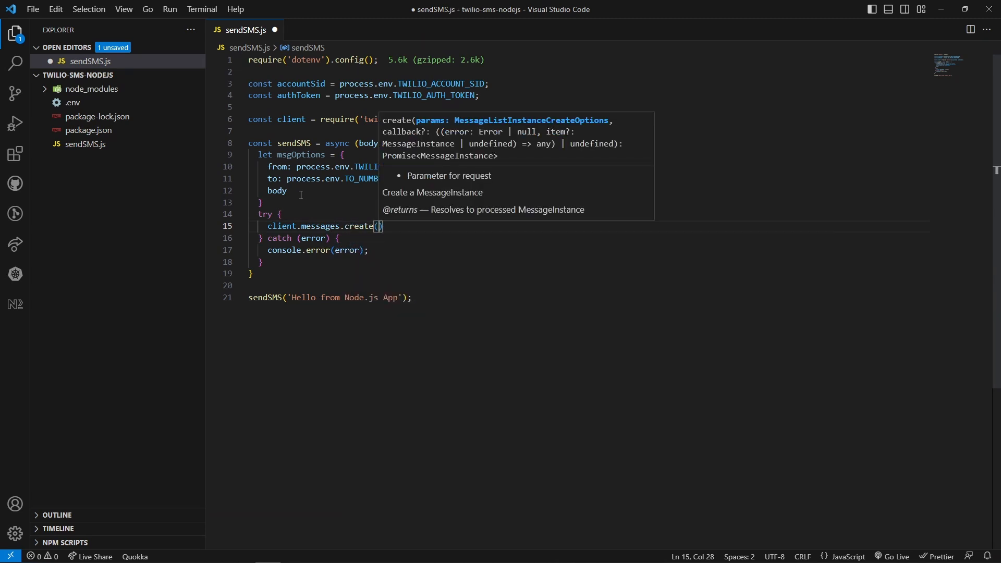
pyautogui.write('msg')
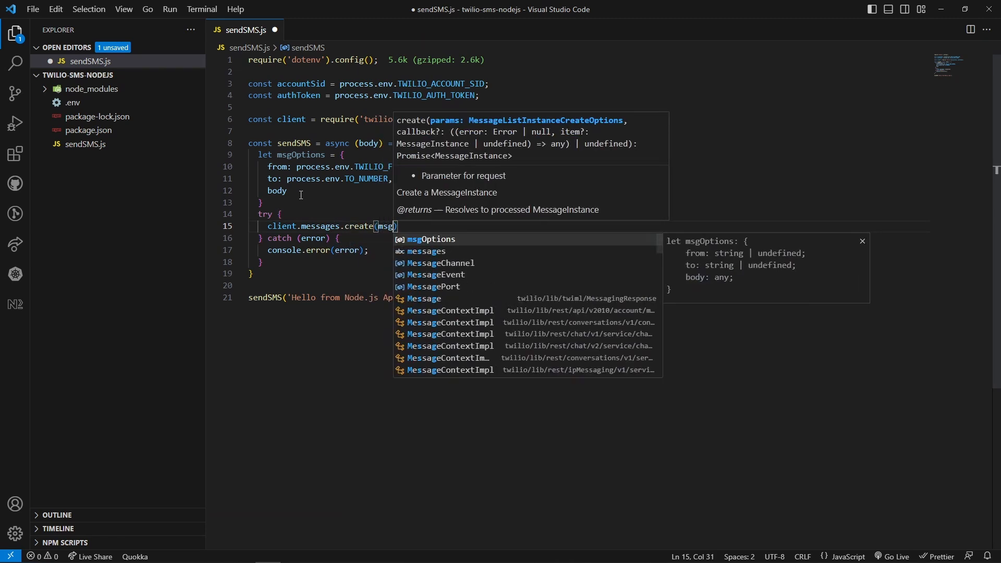
pyautogui.press('Tab')
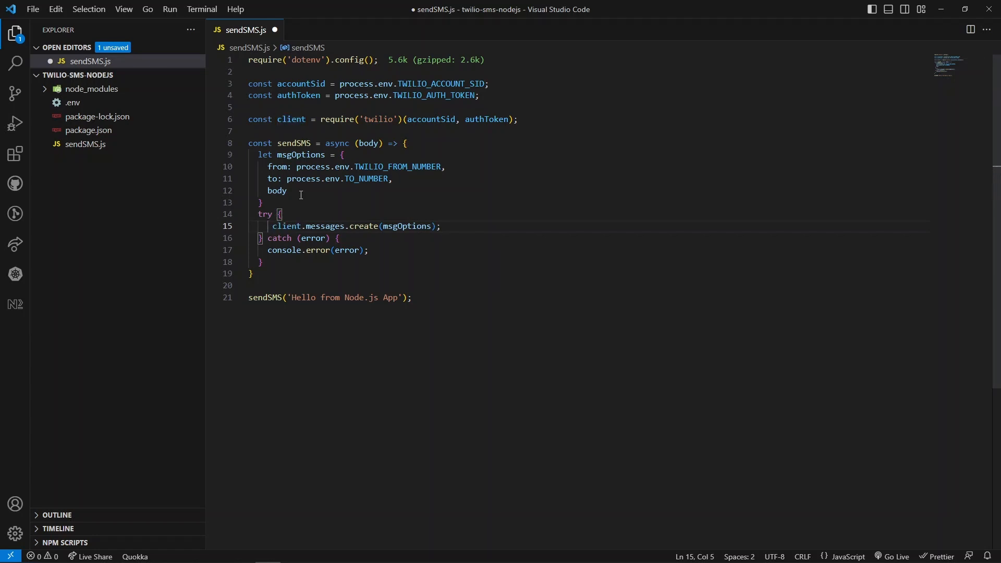
# - Store the awaited result as const message, console.log(message), and save the script
pyautogui.write('await')
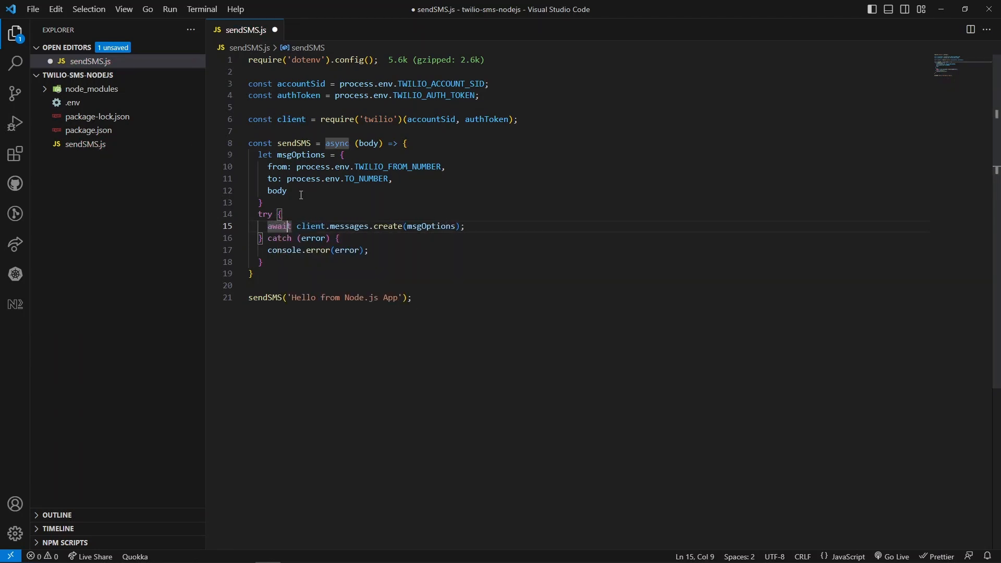
pyautogui.write('const')
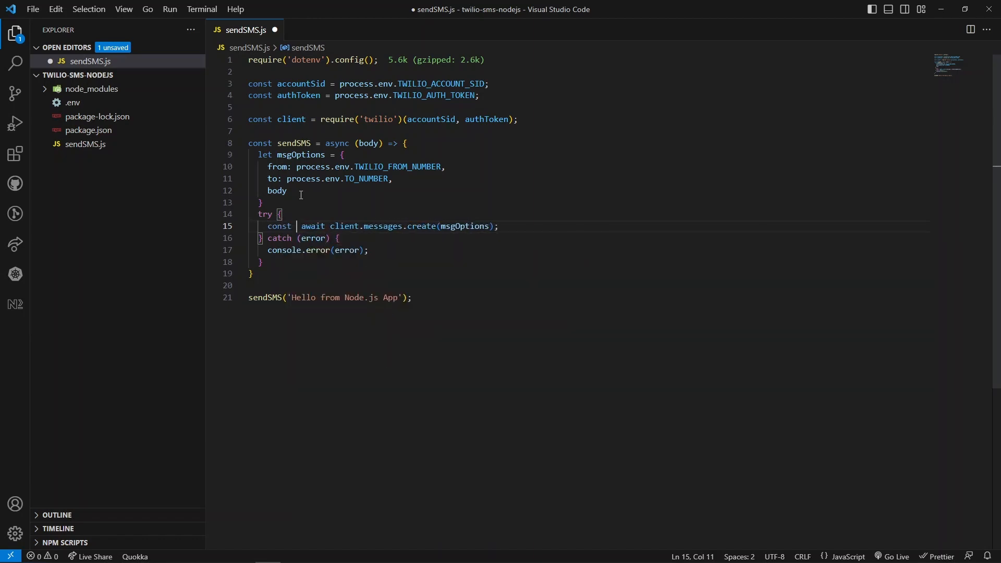
pyautogui.write('message =')
pyautogui.write('console.log();')
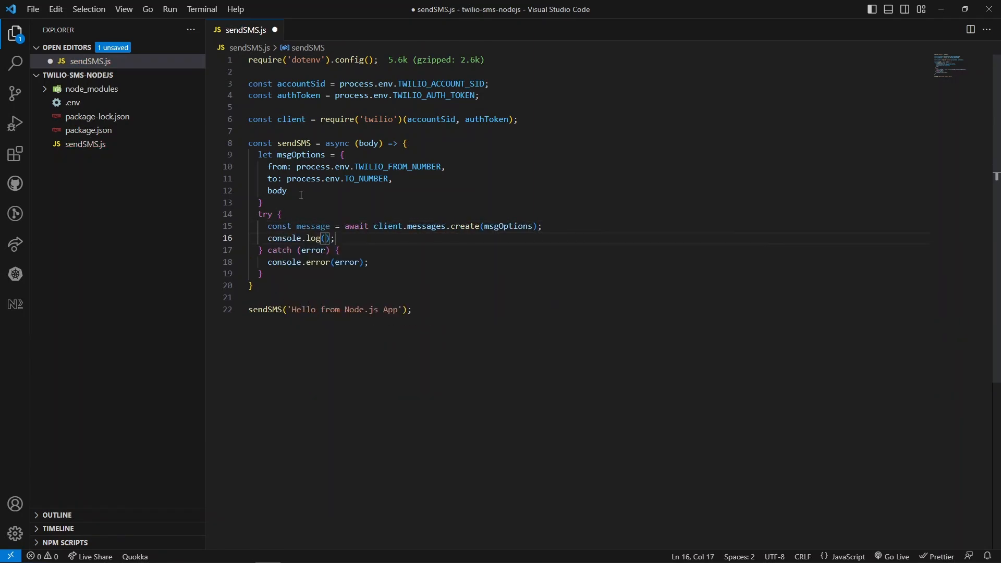
pyautogui.write('message')
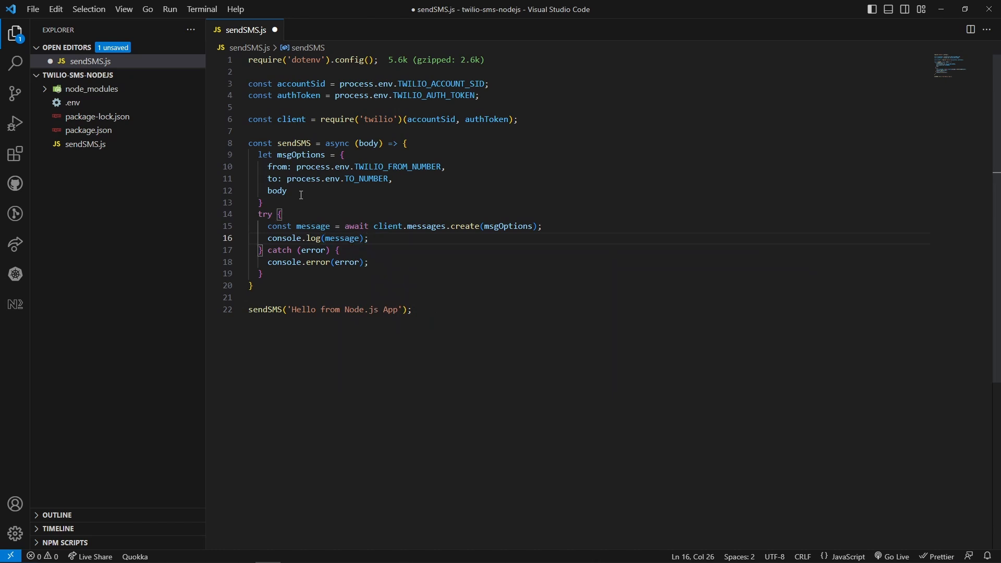
pyautogui.press('ctrl+s')
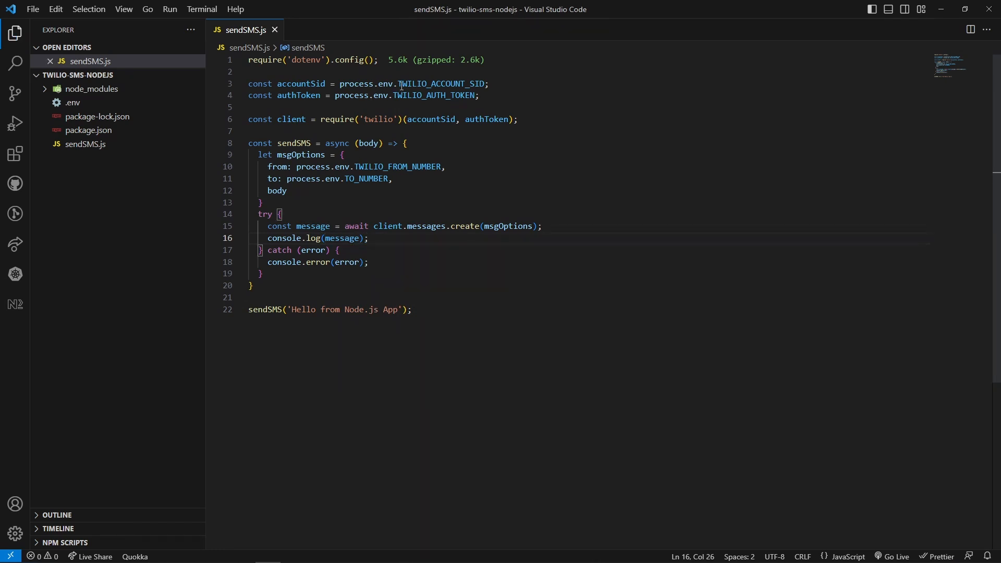
# - Bring up the Windows PowerShell window in the twilio-sms-nodejs project folder
pyautogui.moveTo(340, 83); pyautogui.dragTo(489, 83)
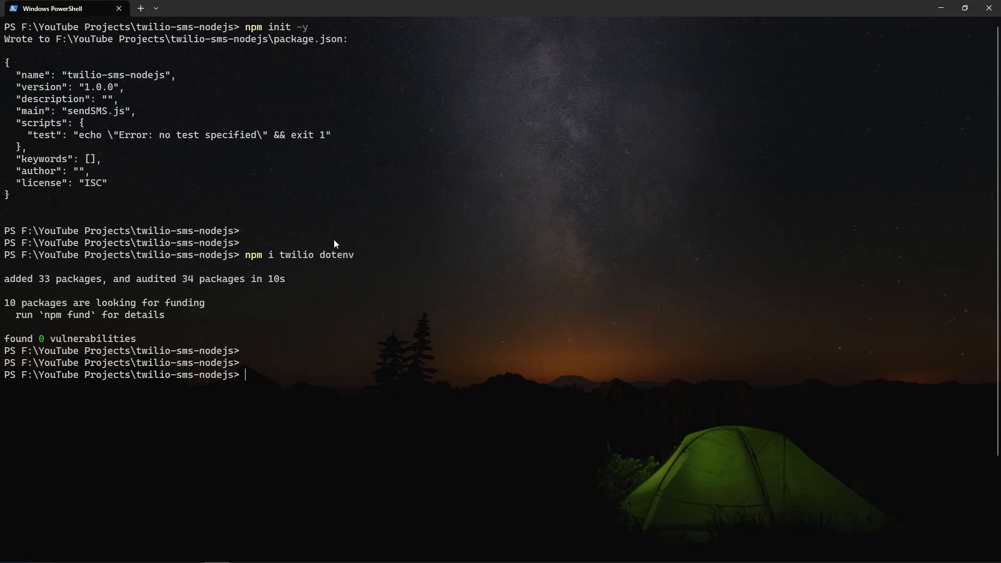
pyautogui.moveTo(310, 398)
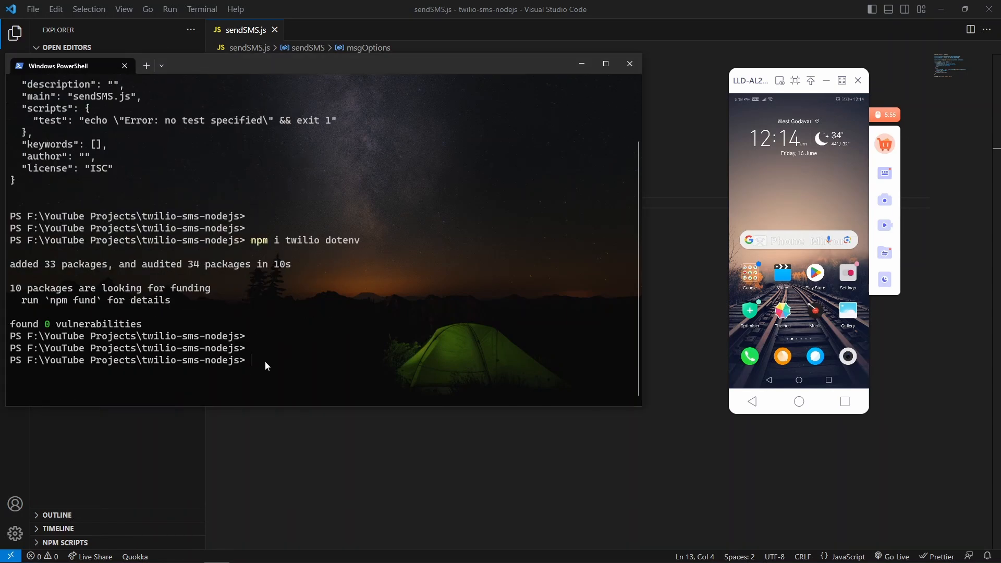
# - Run node .\sendSMS.js and view the received 'Hello from Node.js App' text on the mirrored phone
pyautogui.write('node .\\sendSMS.js')
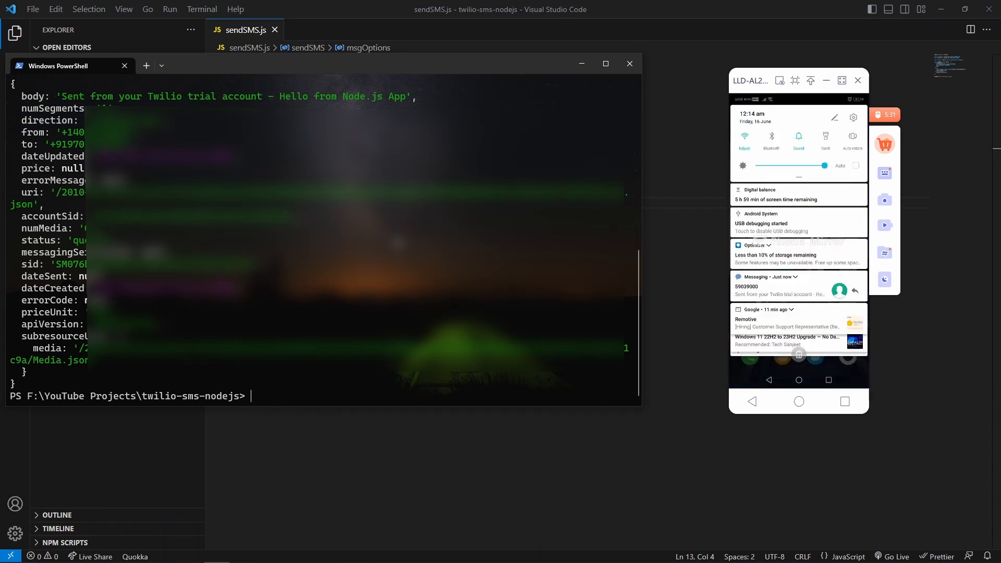
pyautogui.click(791, 285)
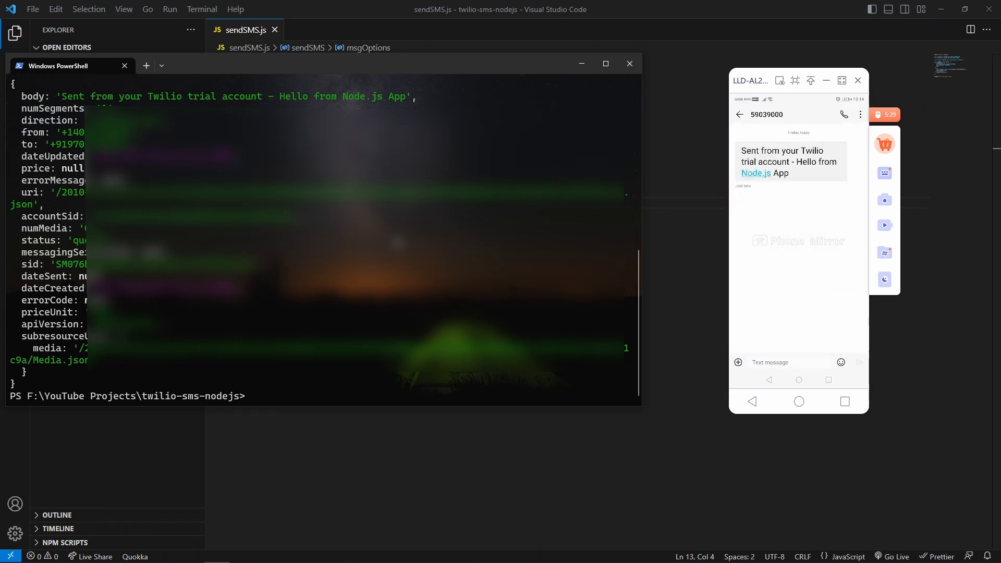